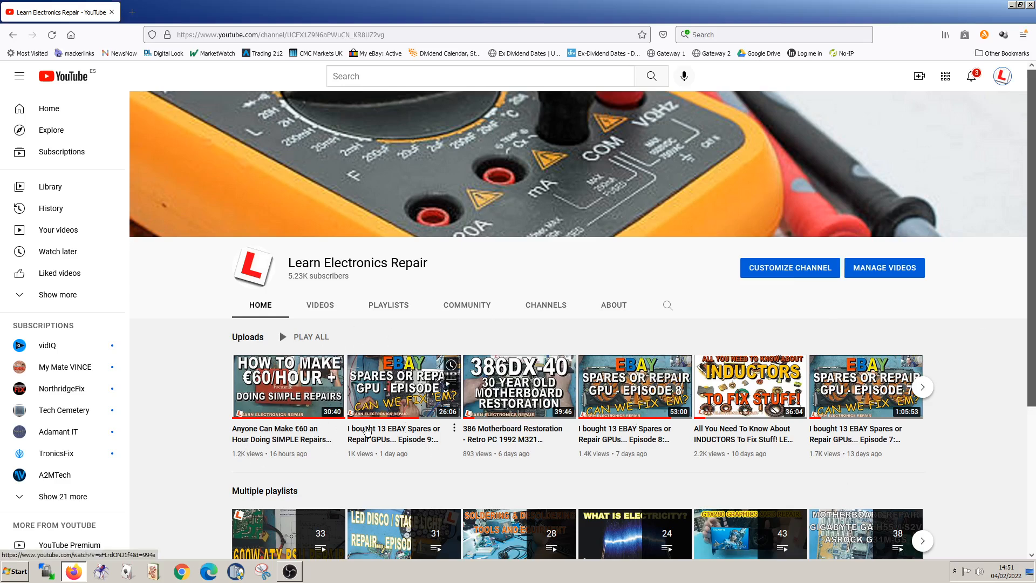
pyautogui.moveTo(609, 311)
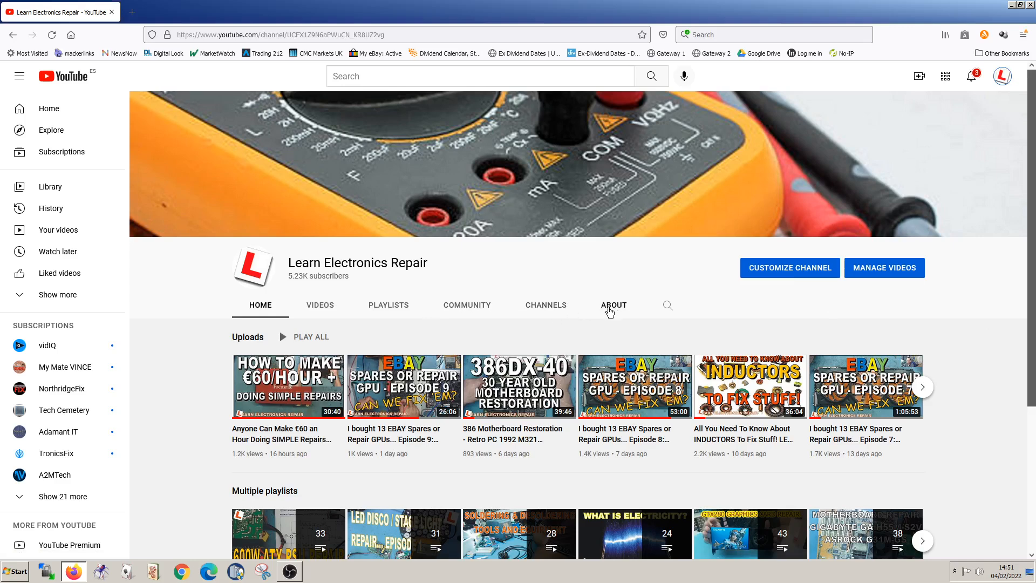
# Step: Show the channel's About description and follow its Discord invite link
pyautogui.click(613, 304)
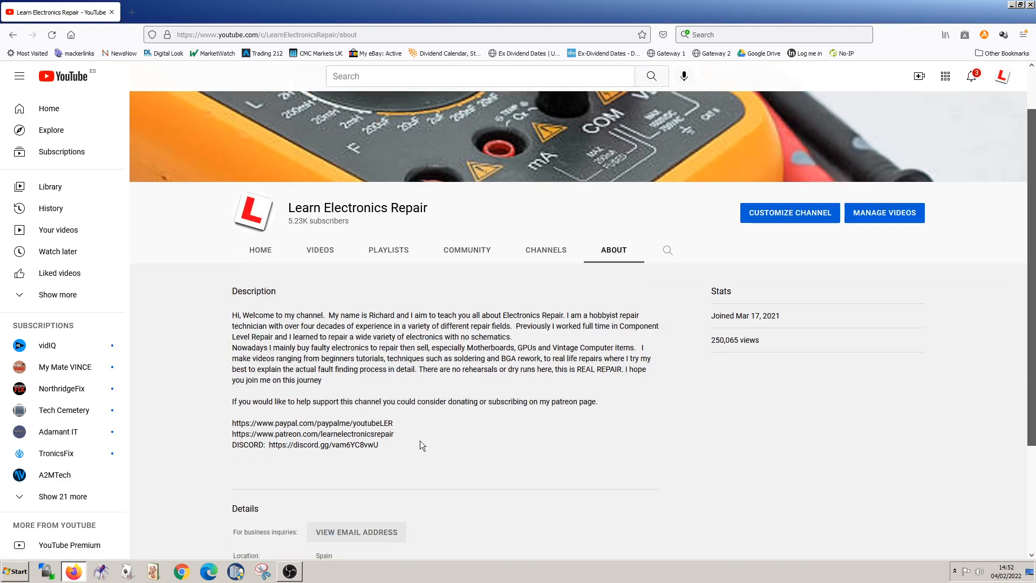
pyautogui.doubleClick(357, 444)
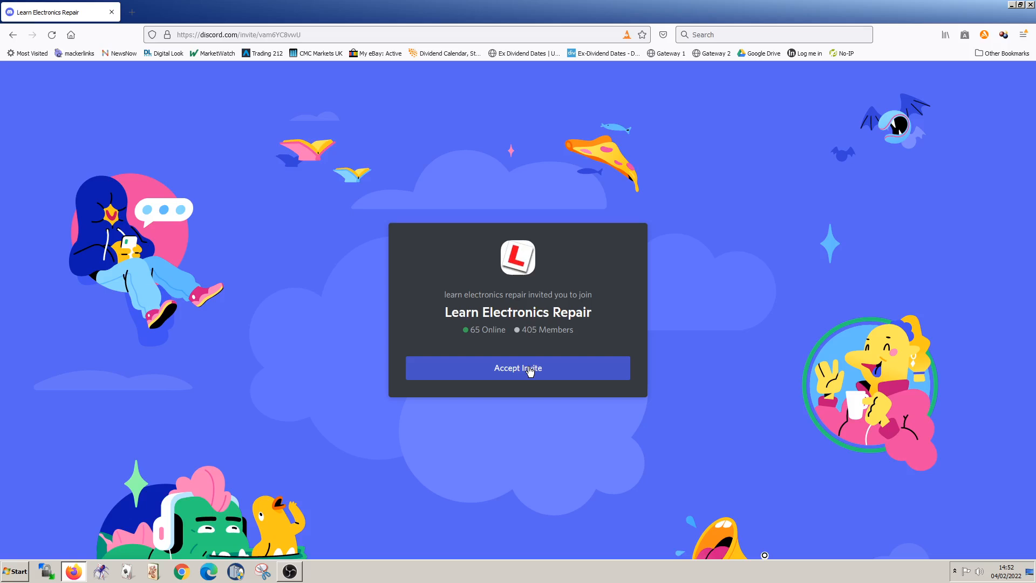
pyautogui.moveTo(469, 330)
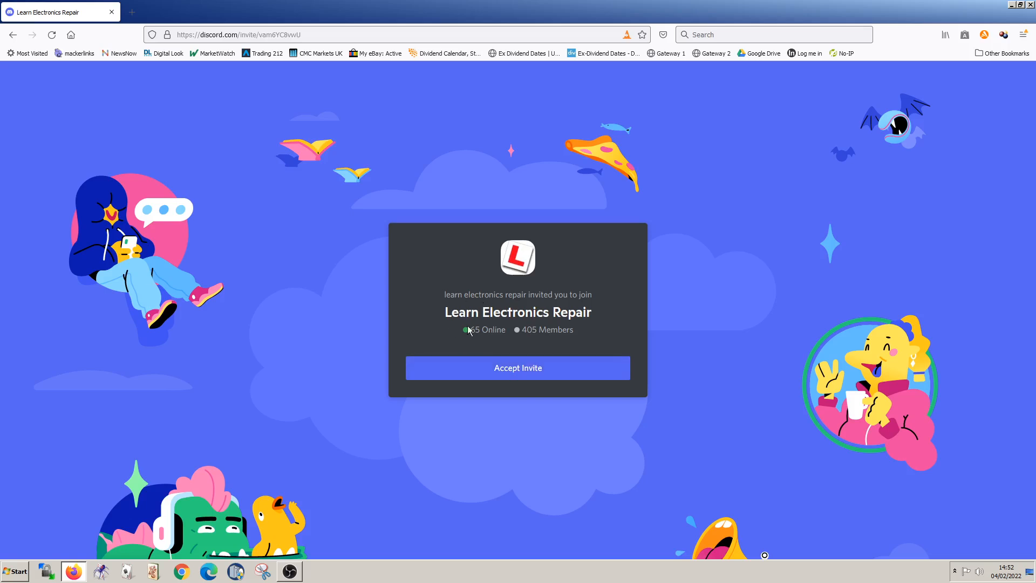
pyautogui.moveTo(466, 335)
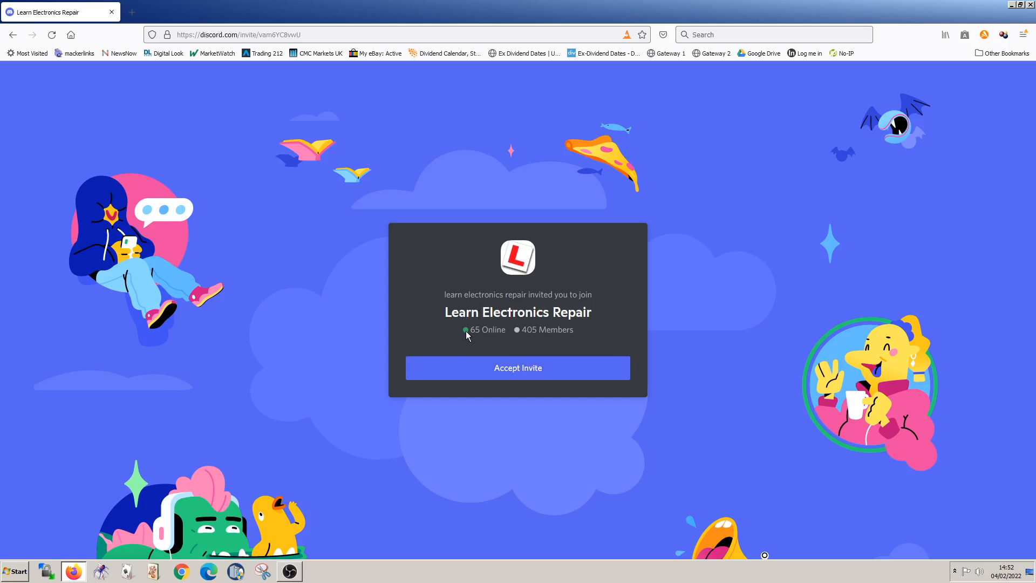
pyautogui.moveTo(442, 301)
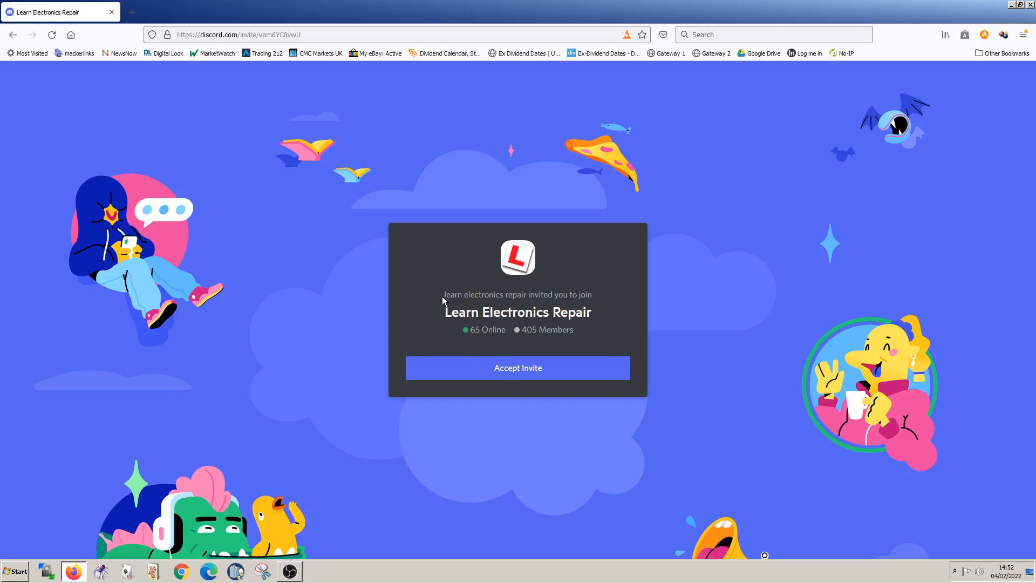
pyautogui.moveTo(543, 374)
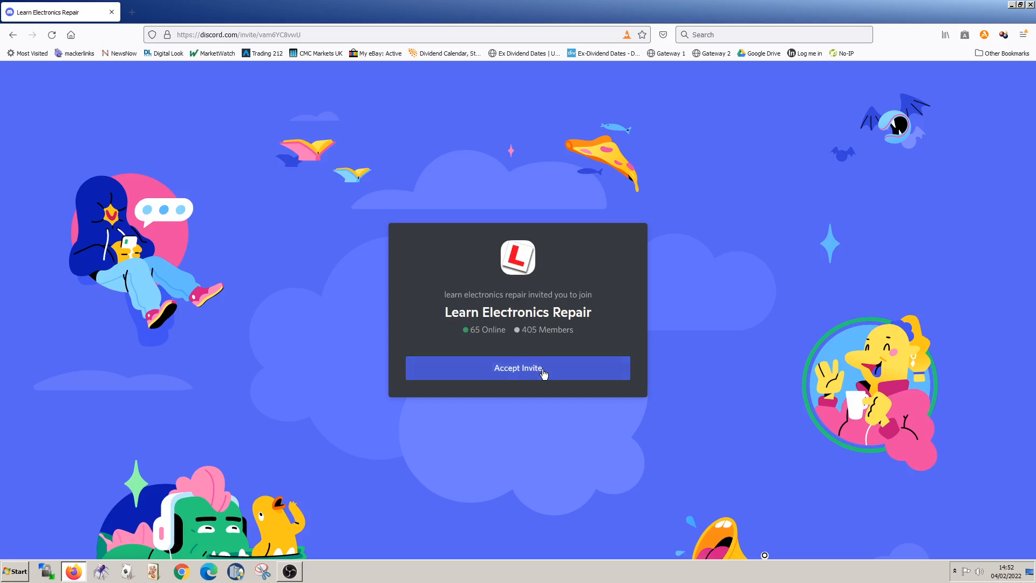
pyautogui.moveTo(516, 371)
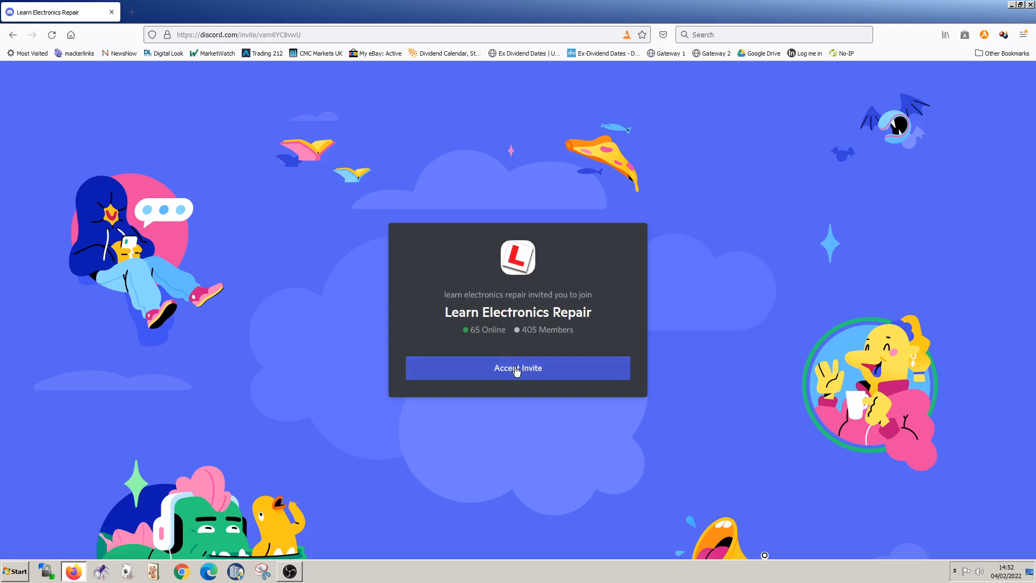
# Step: Accept the Learn Electronics Repair server invite and continue into it in the browser
pyautogui.click(516, 367)
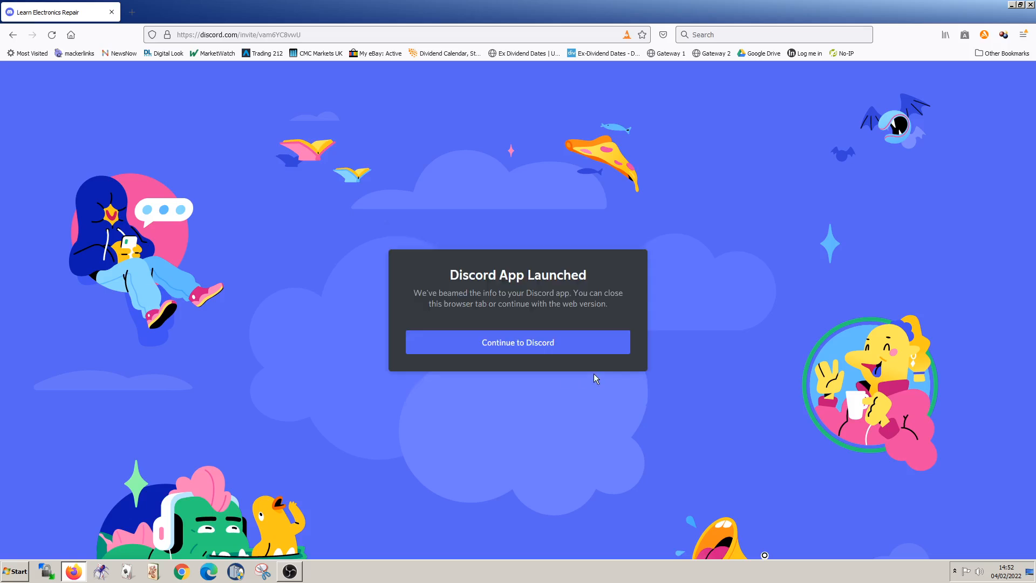
pyautogui.click(517, 342)
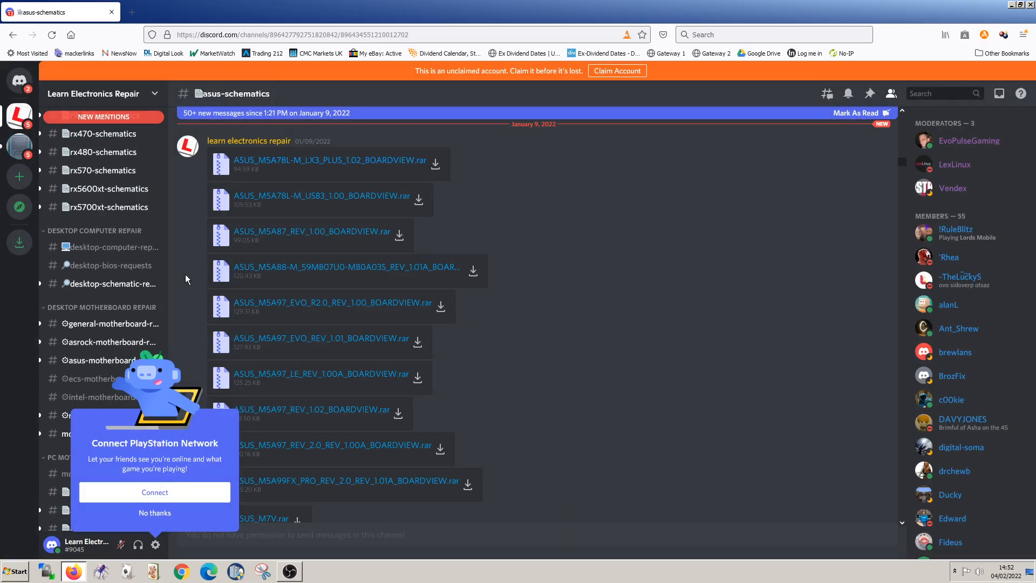
# Step: Dismiss the PlayStation Network prompt and switch to the #welcome channel
pyautogui.click(155, 512)
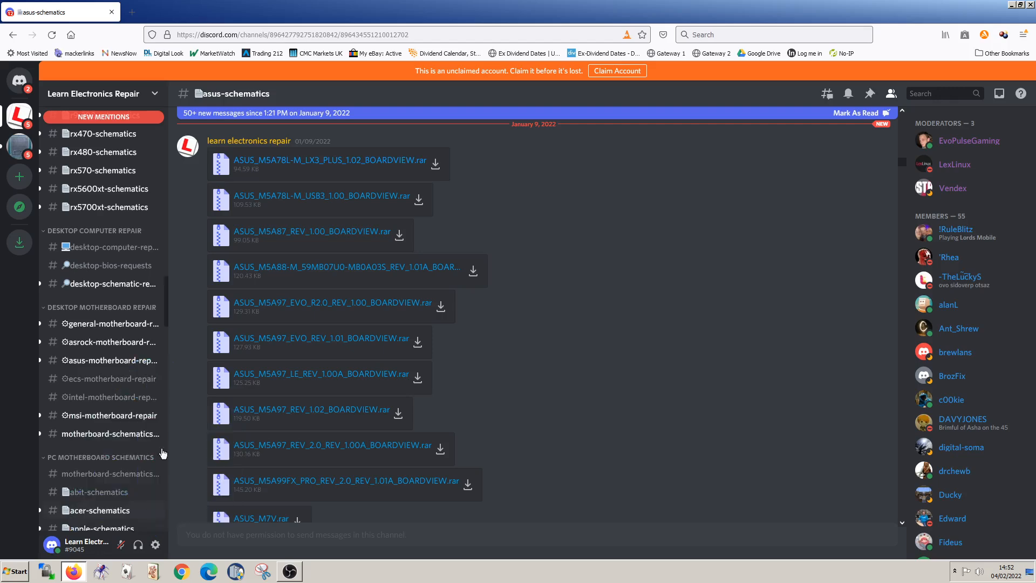
pyautogui.scroll(3)
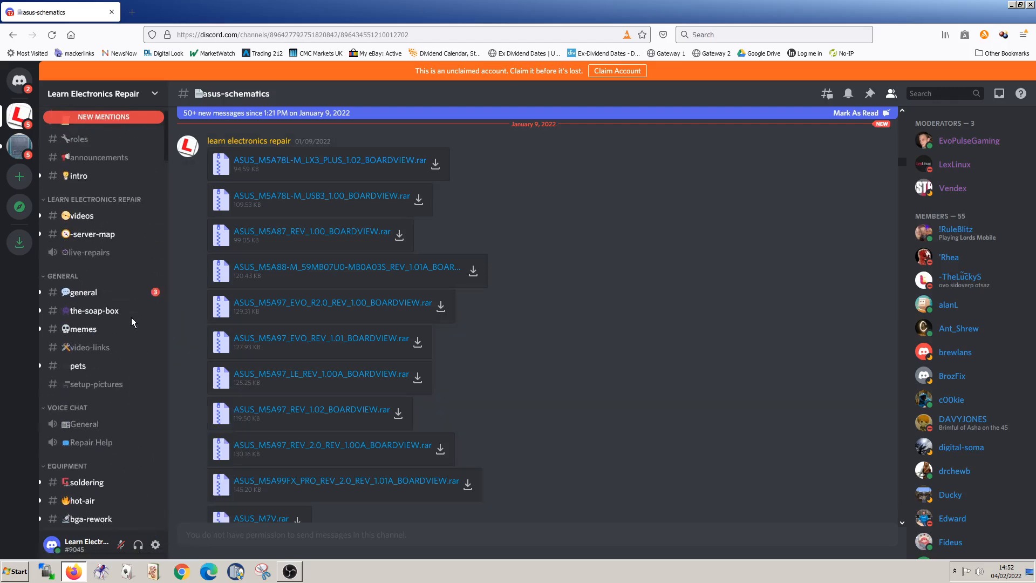
pyautogui.scroll(3)
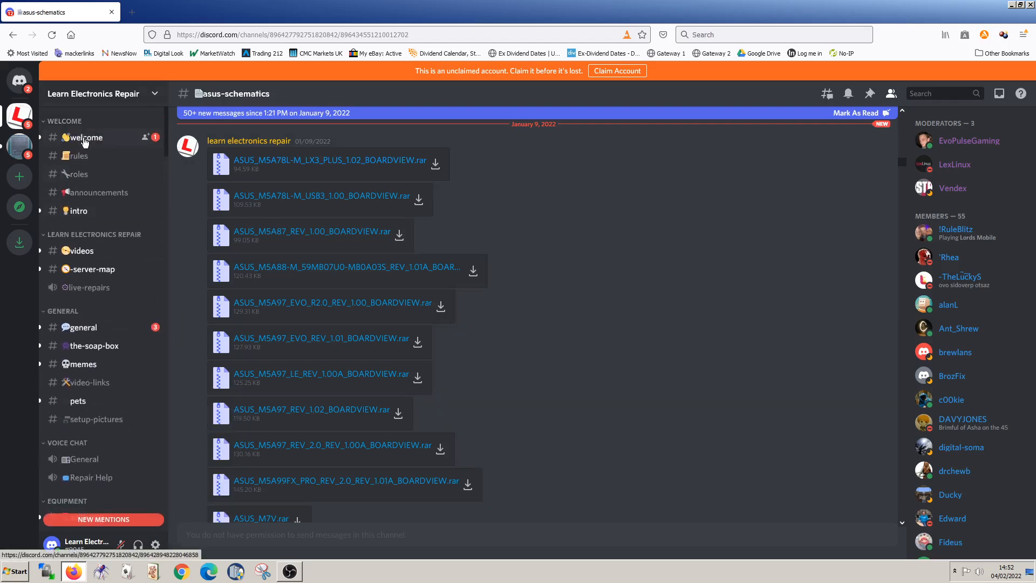
pyautogui.click(84, 137)
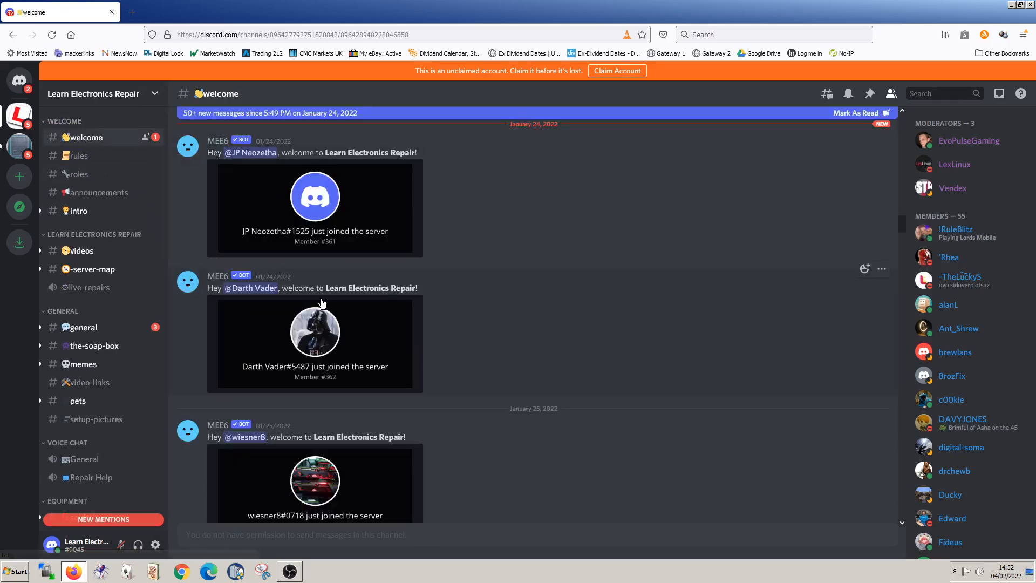
# Step: Scroll the welcome channel down to the latest bot greetings for new members
pyautogui.scroll(-3)
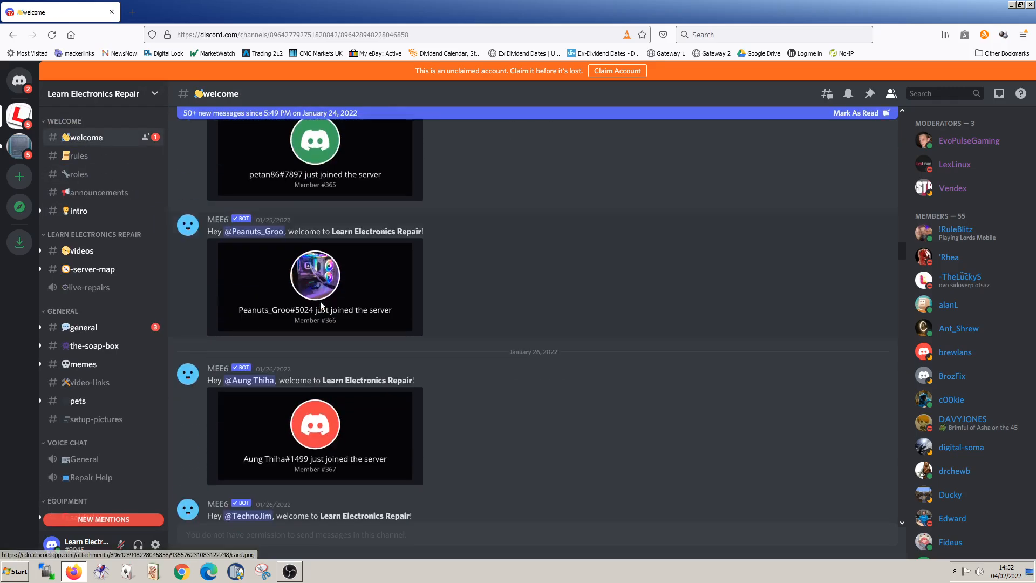
pyautogui.scroll(-3)
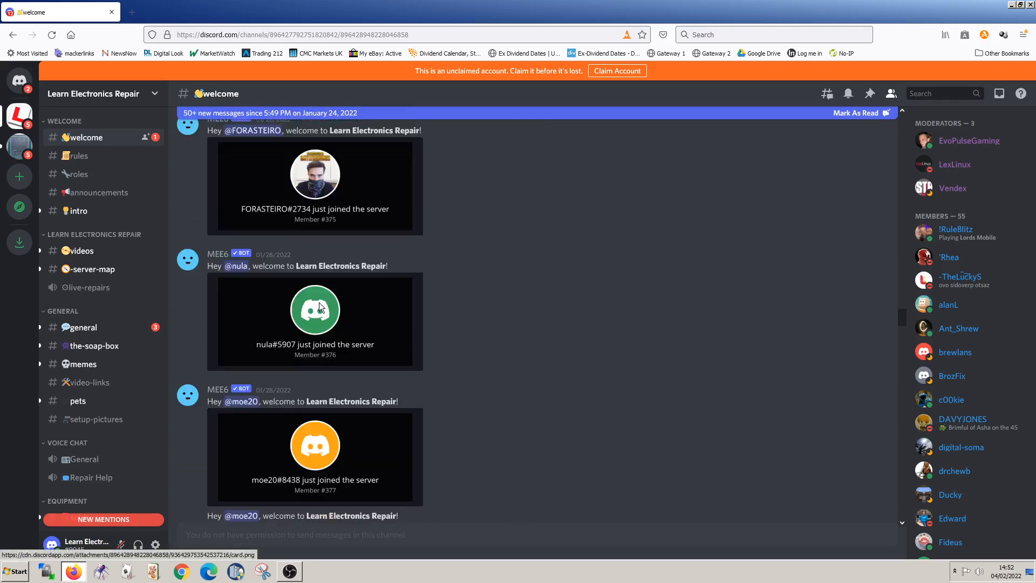
pyautogui.scroll(-3)
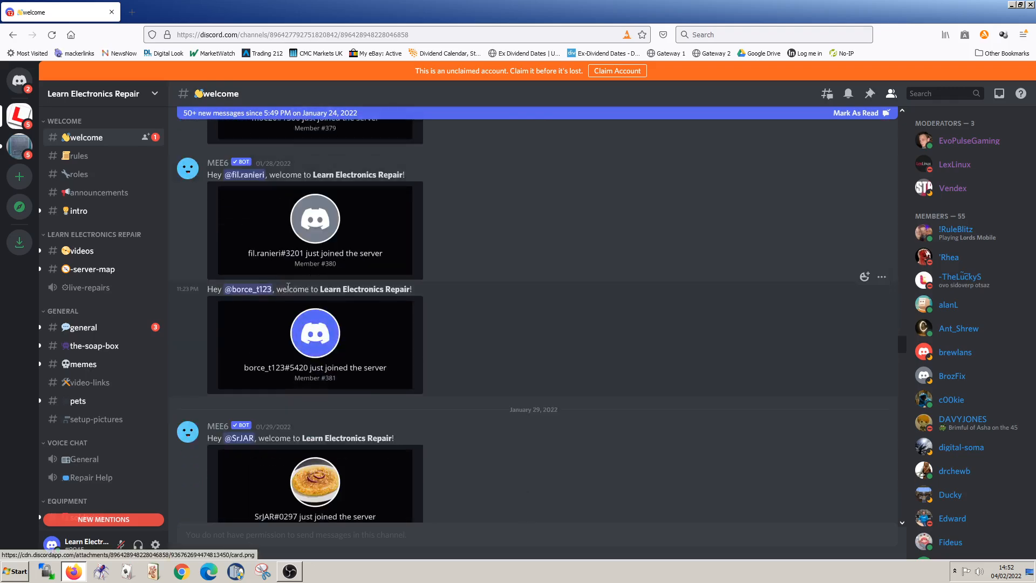
pyautogui.scroll(-3)
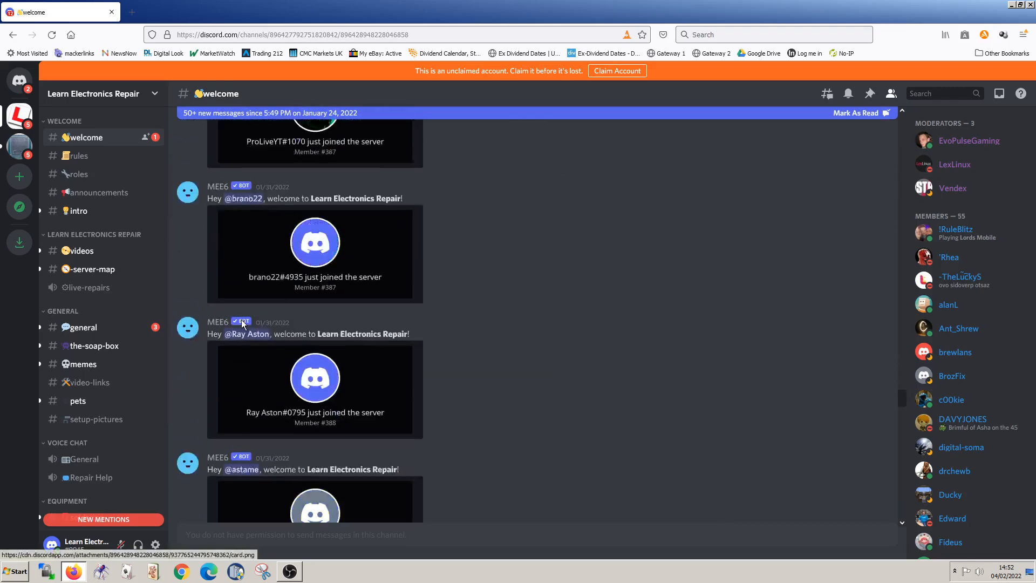
pyautogui.scroll(-3)
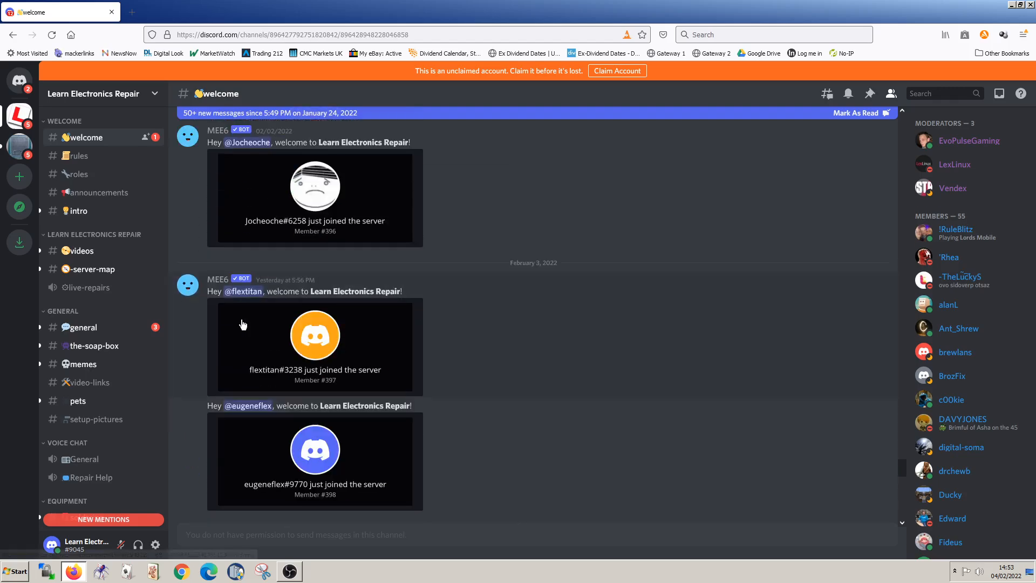
pyautogui.moveTo(82, 254)
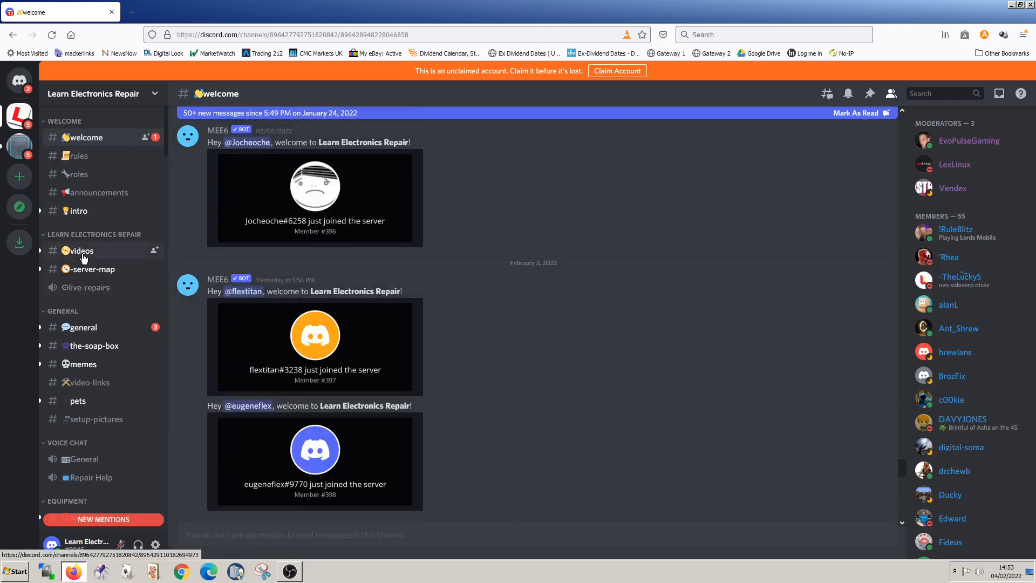
# Step: Switch to the #videos channel listing new video announcements
pyautogui.click(83, 250)
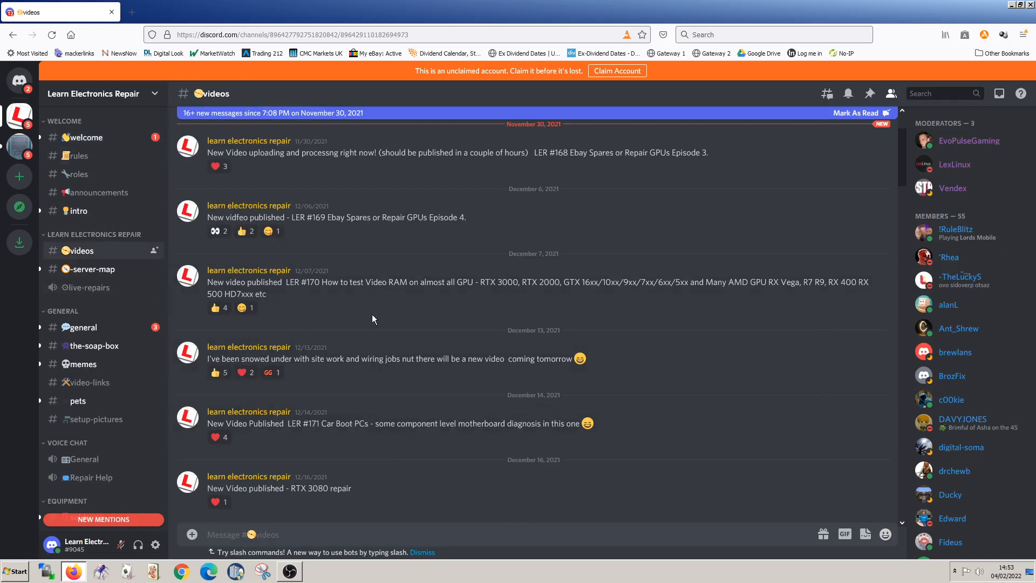
pyautogui.moveTo(339, 301)
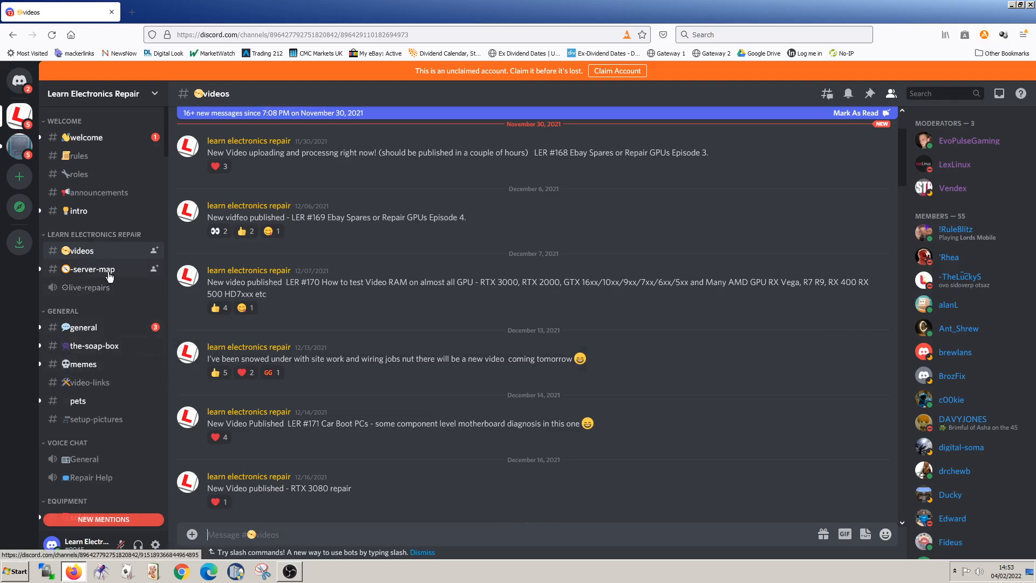
pyautogui.click(89, 269)
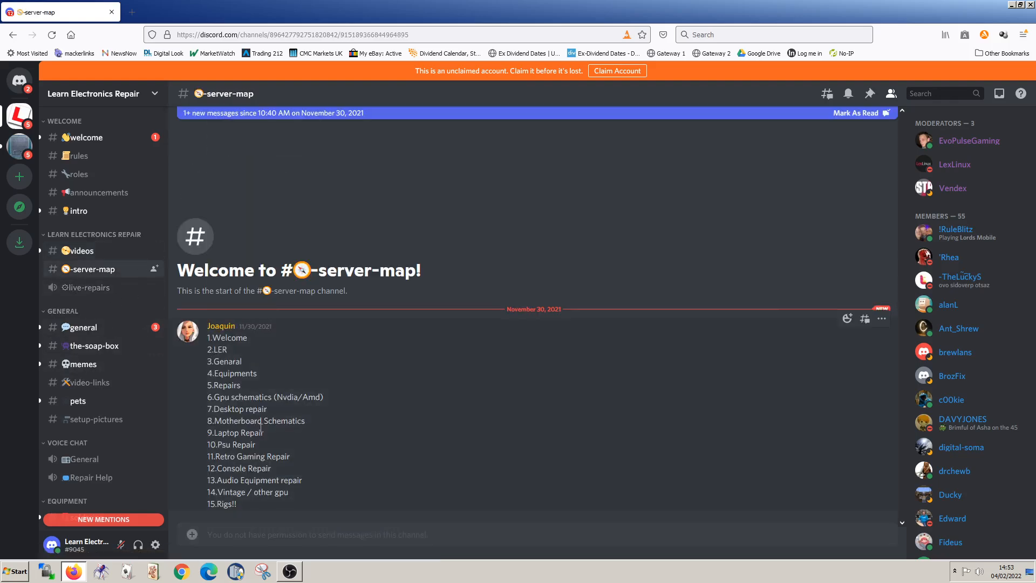
pyautogui.scroll(-3)
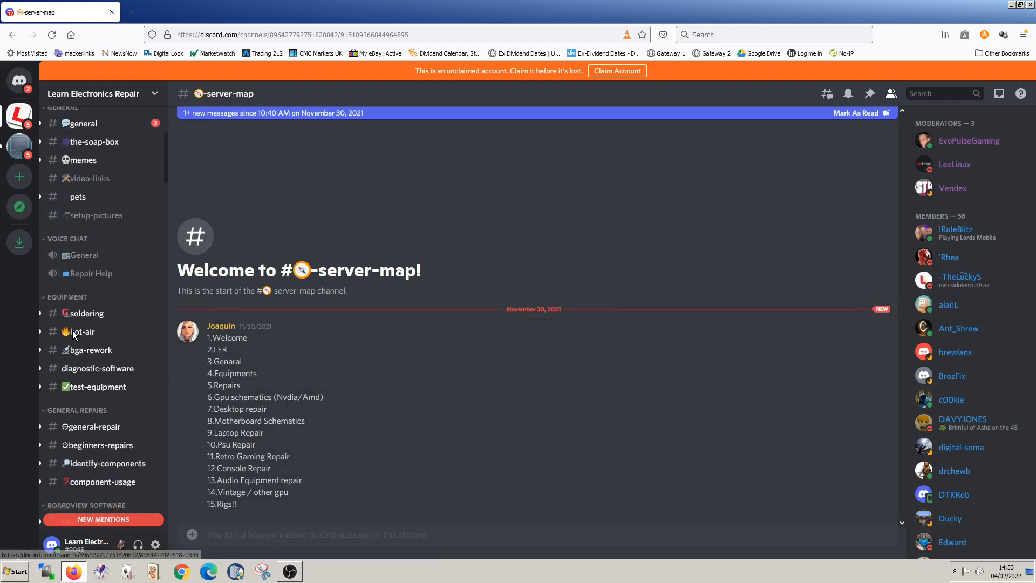
pyautogui.scroll(-3)
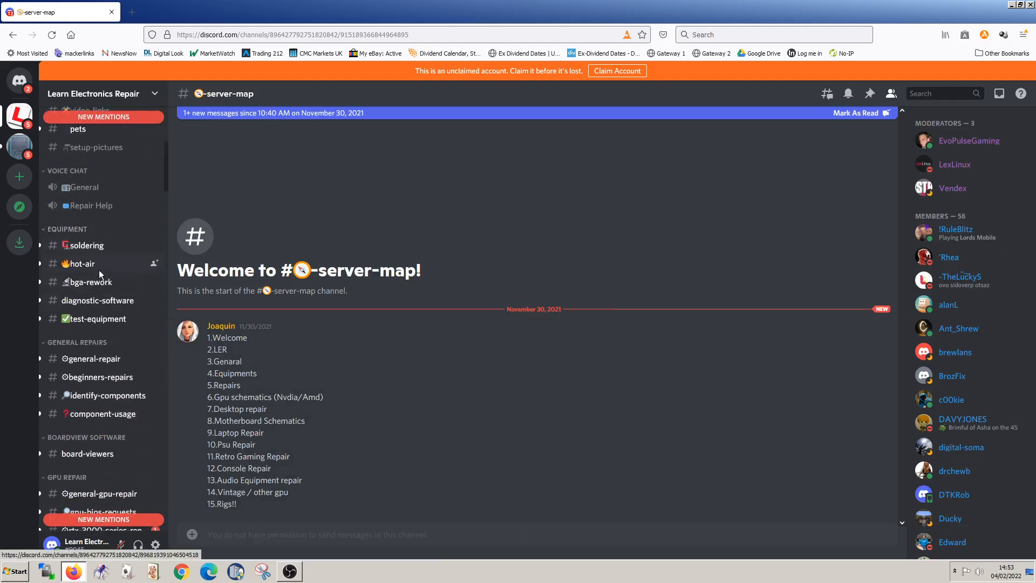
pyautogui.scroll(3)
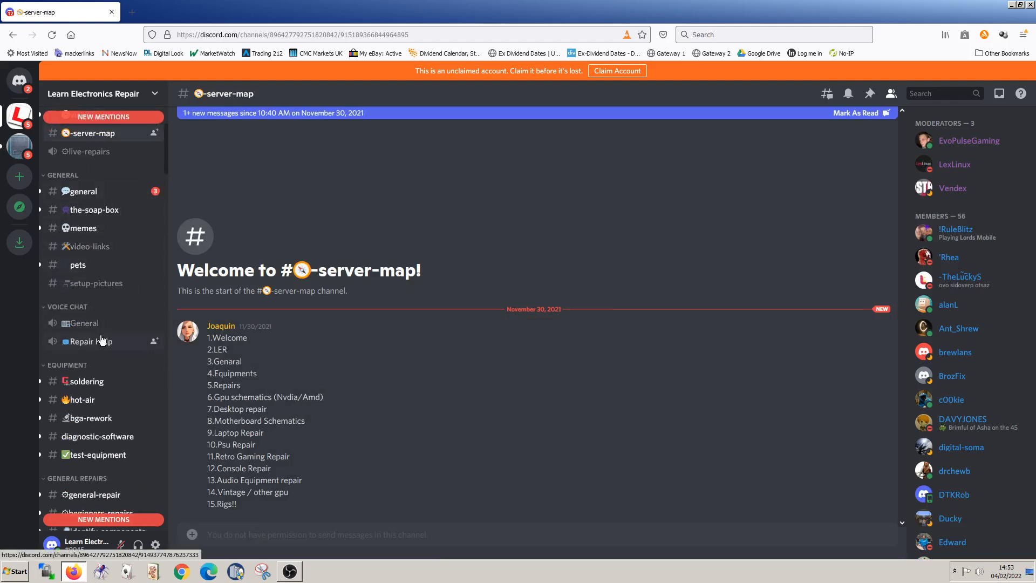
pyautogui.scroll(-3)
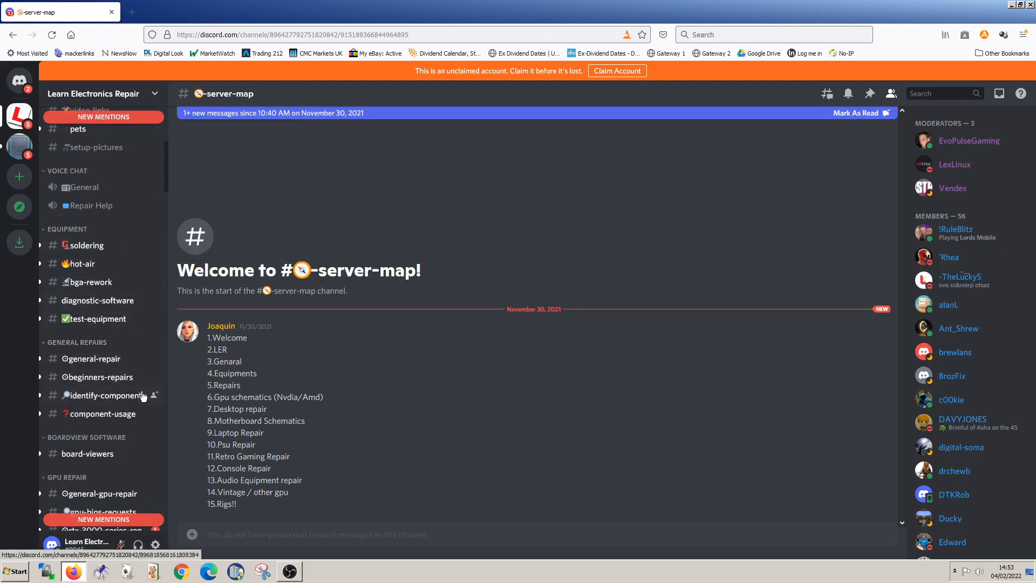
pyautogui.scroll(-3)
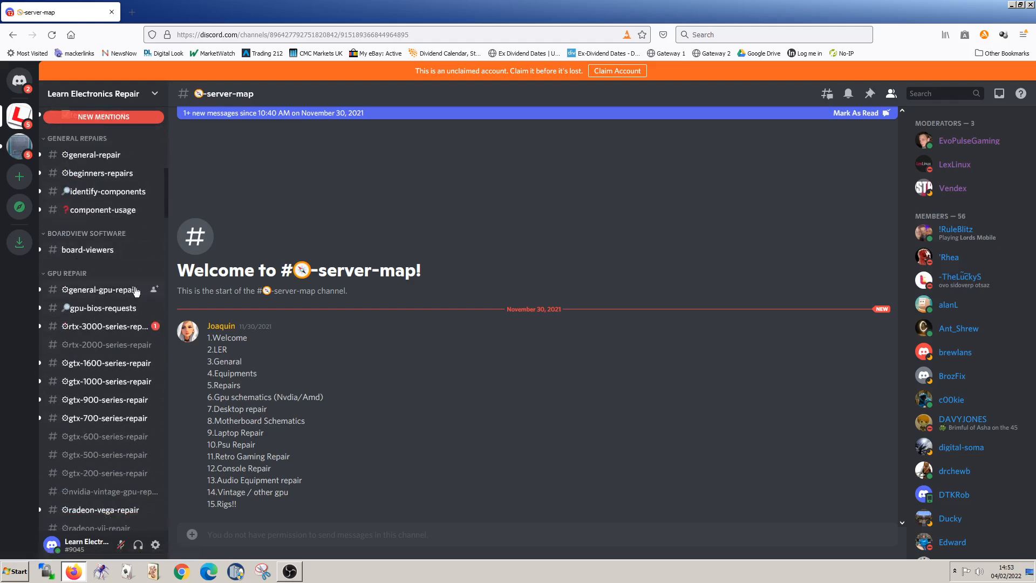
pyautogui.scroll(-3)
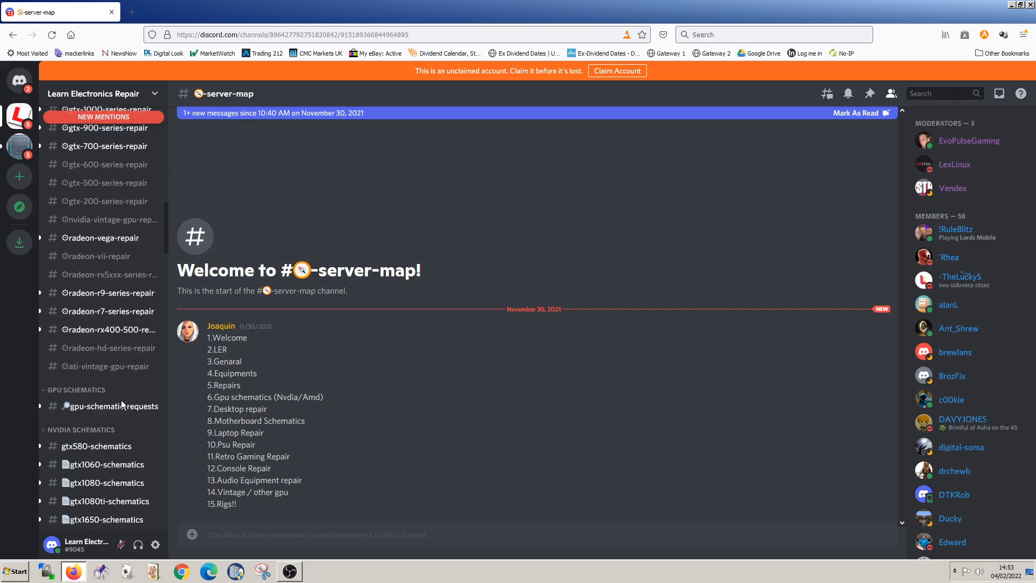
pyautogui.scroll(-3)
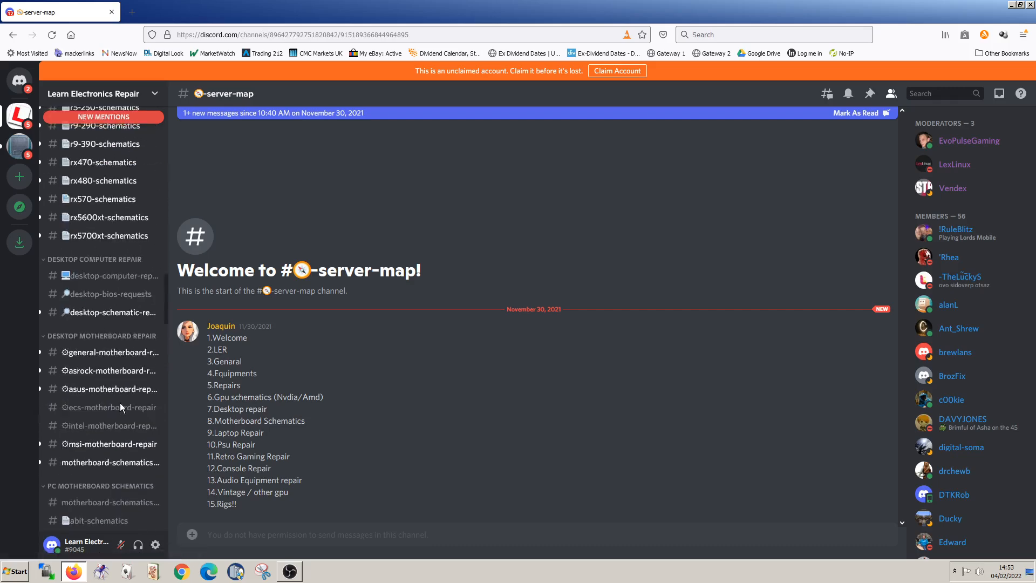
pyautogui.scroll(-3)
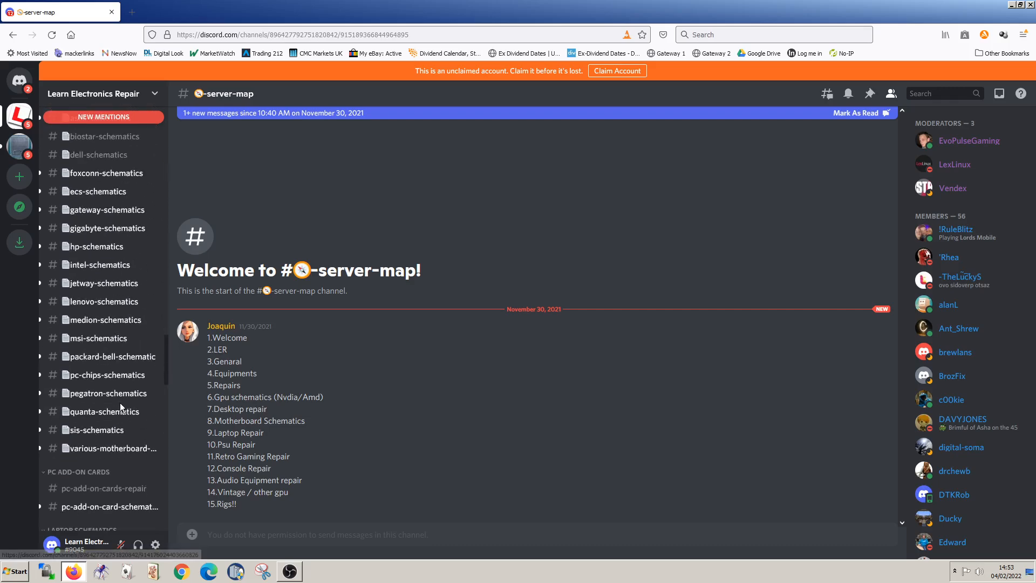
pyautogui.scroll(-3)
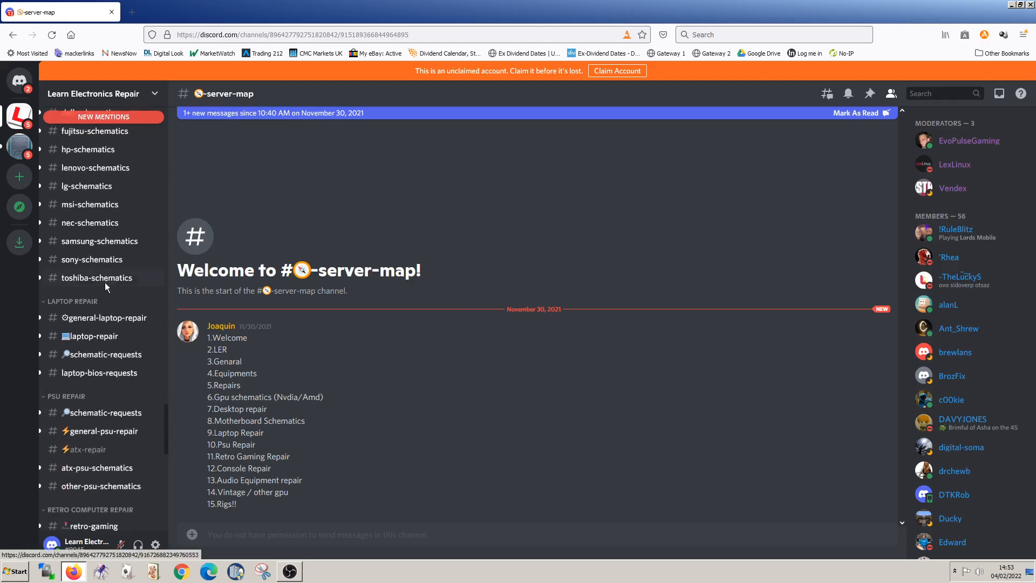
pyautogui.scroll(-3)
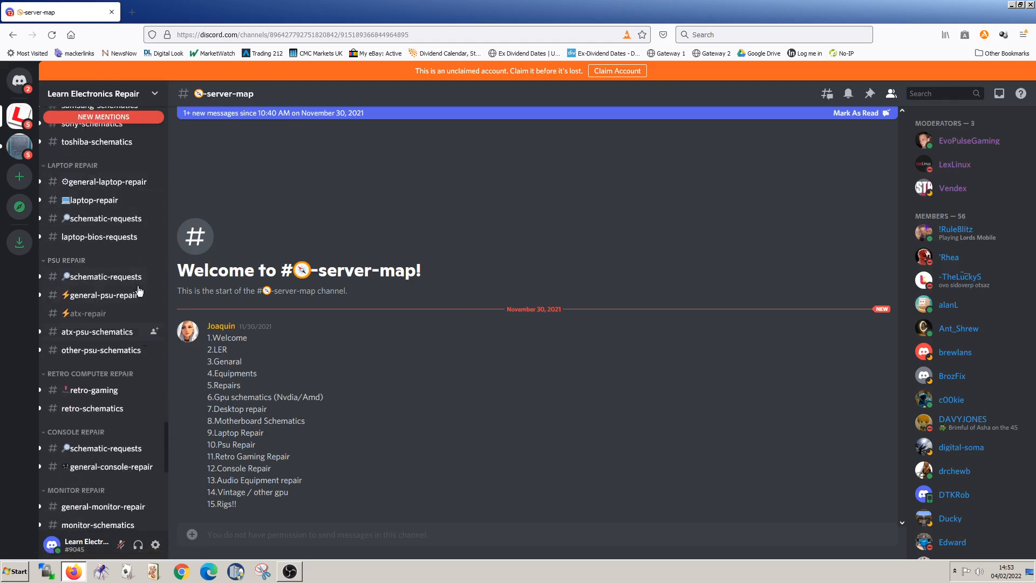
pyautogui.moveTo(92, 407)
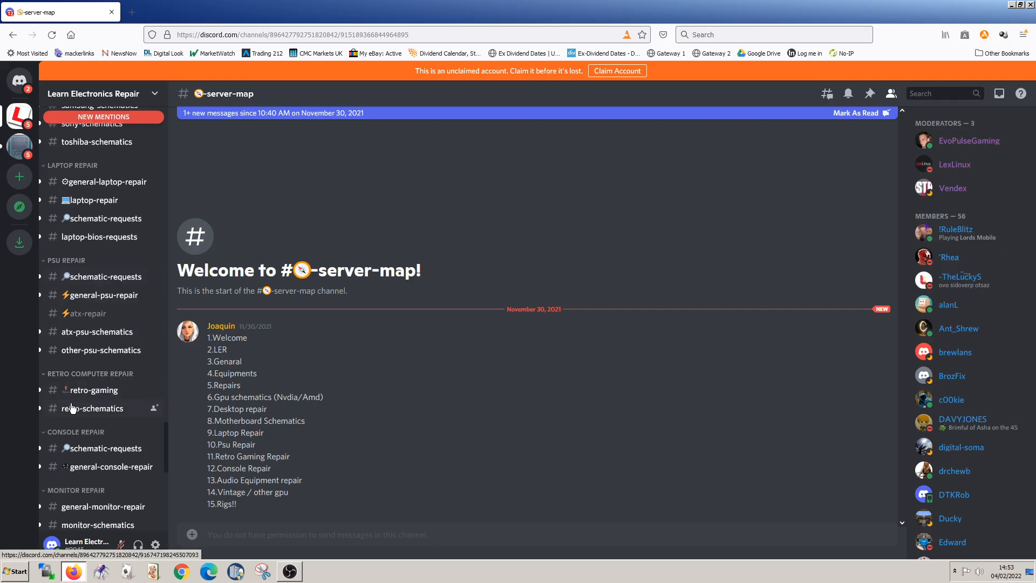
pyautogui.scroll(-3)
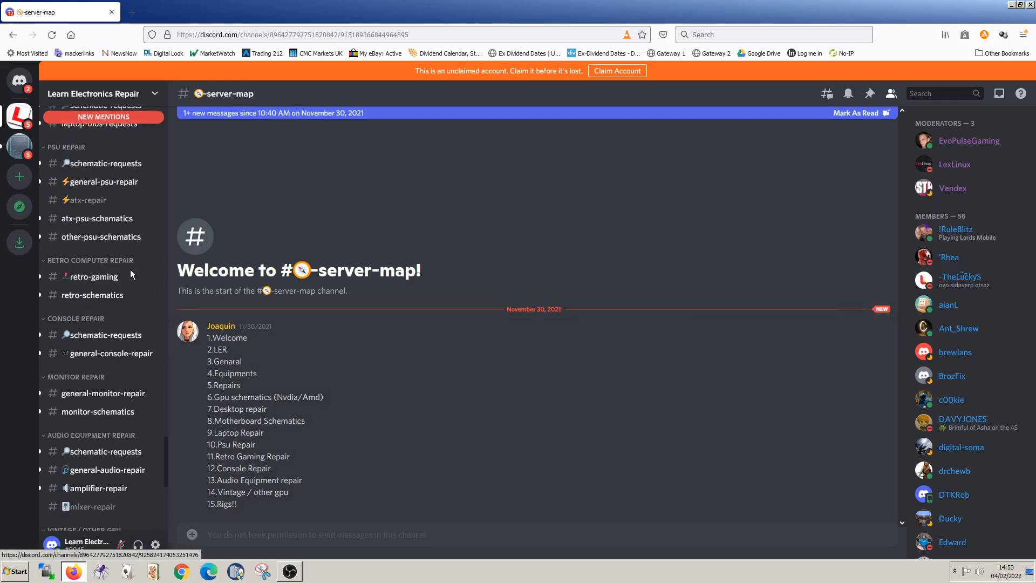
pyautogui.scroll(3)
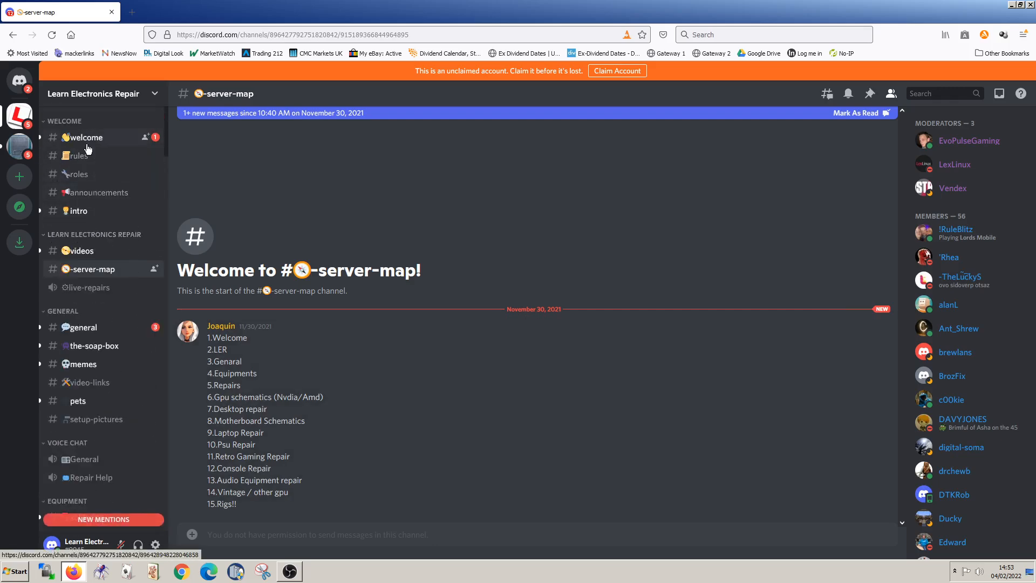
pyautogui.moveTo(108, 350)
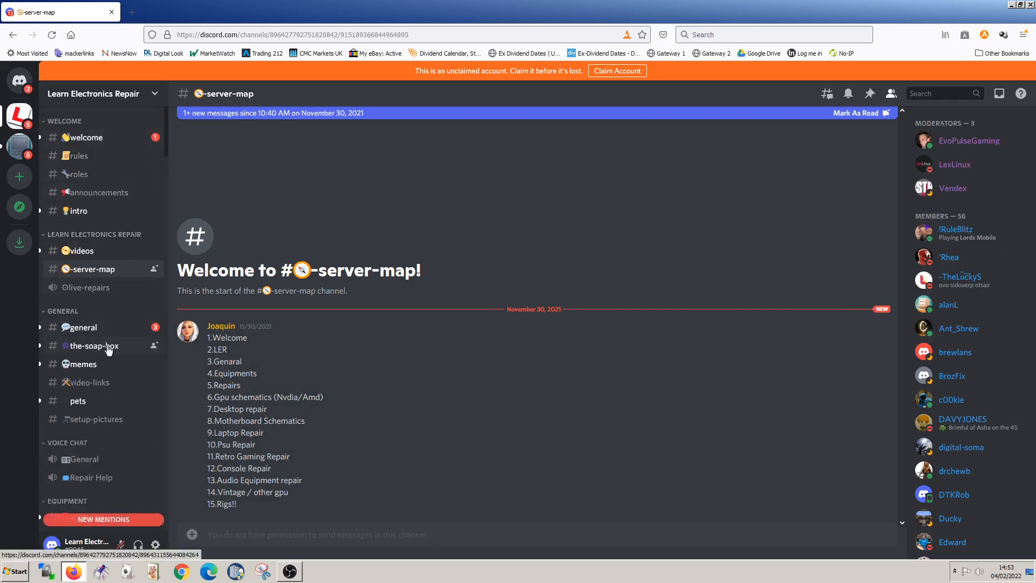
pyautogui.moveTo(93, 382)
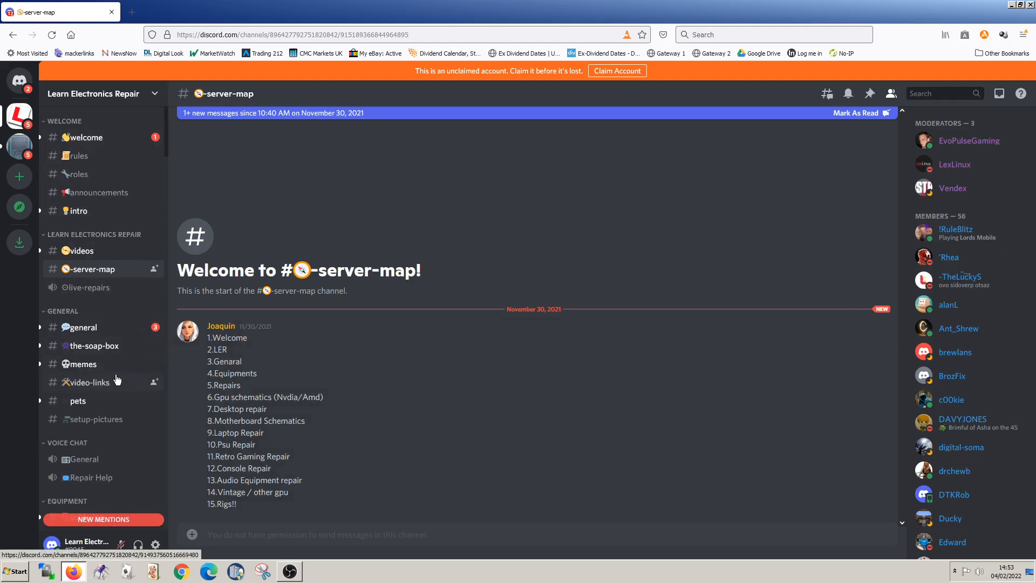
pyautogui.scroll(-3)
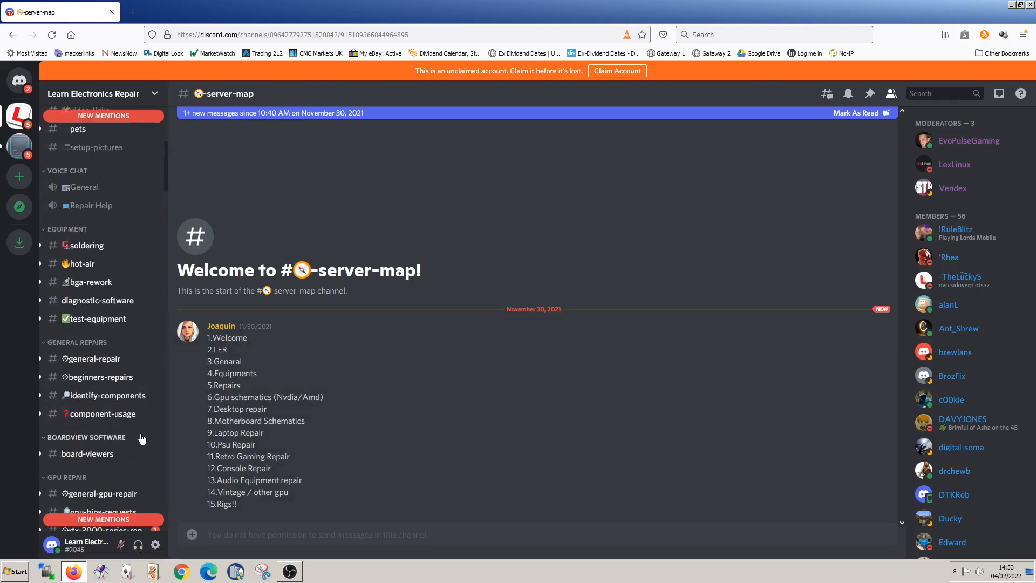
pyautogui.moveTo(99, 304)
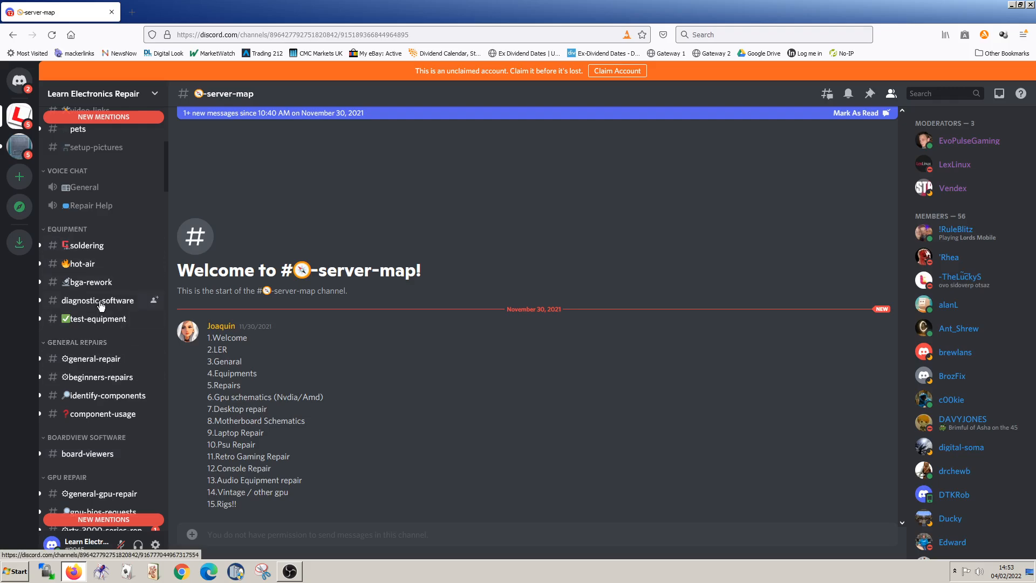
# Step: Switch to the hot-air channel and read the soldering handle tips and connector question
pyautogui.click(82, 263)
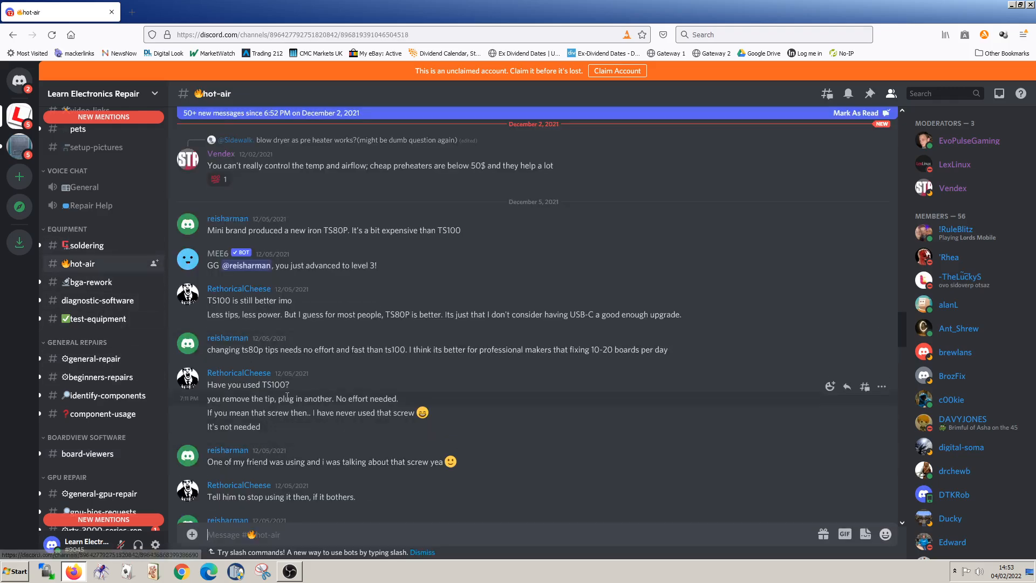
pyautogui.scroll(-3)
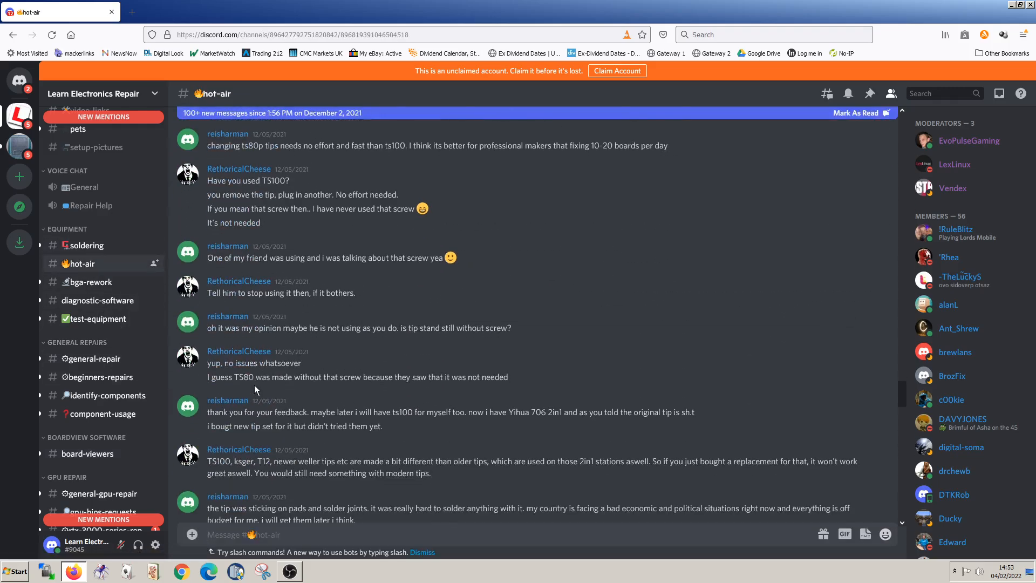
pyautogui.scroll(-3)
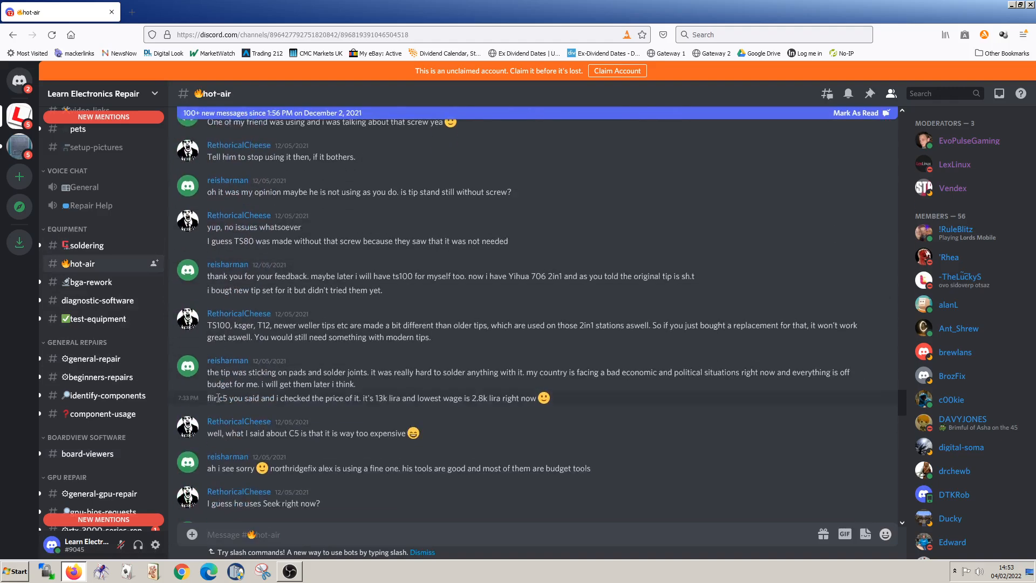
pyautogui.scroll(-3)
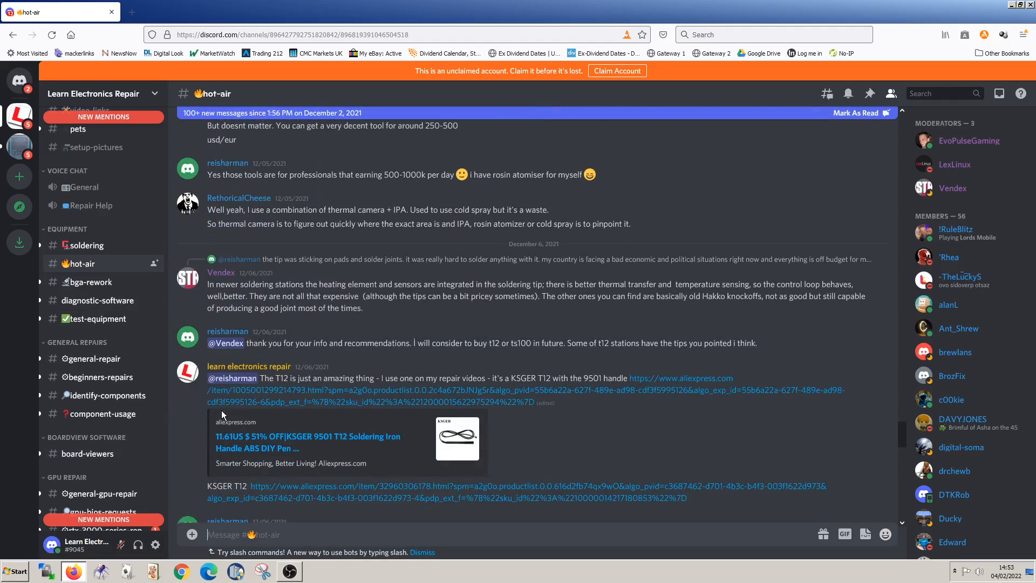
pyautogui.scroll(3)
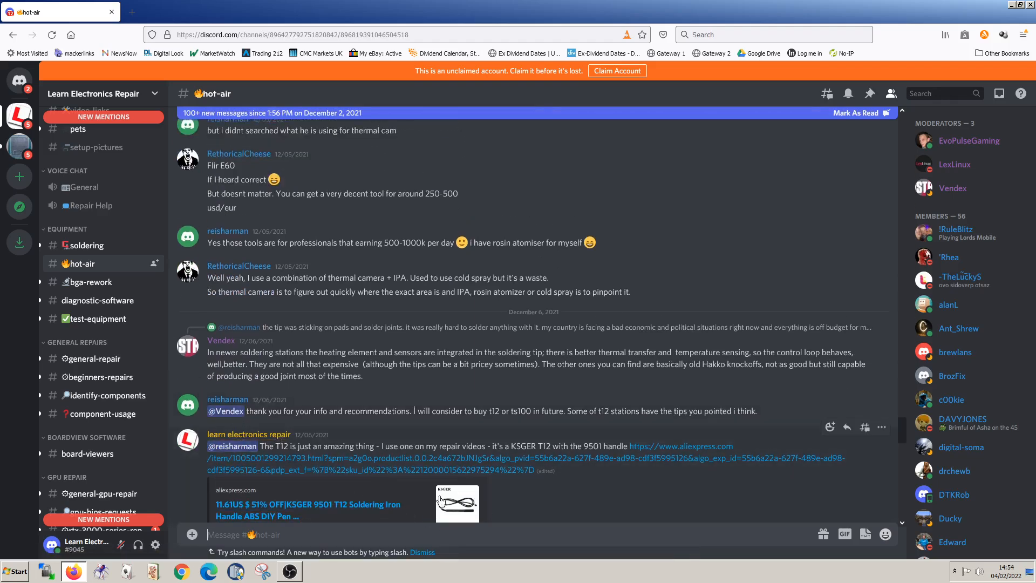
# Step: Scroll the channel sidebar down to the GPU and NVIDIA schematics categories
pyautogui.scroll(-3)
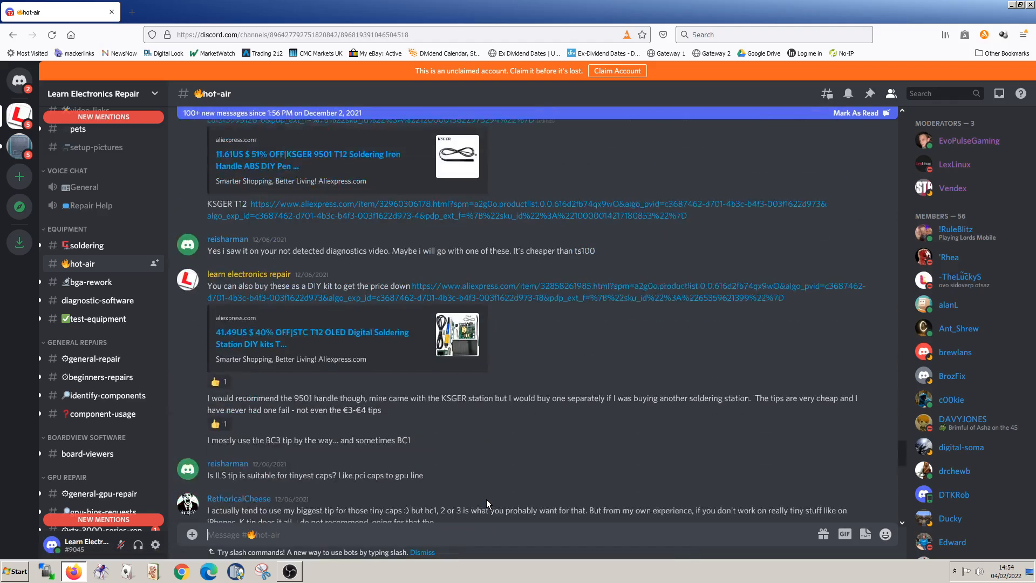
pyautogui.scroll(-3)
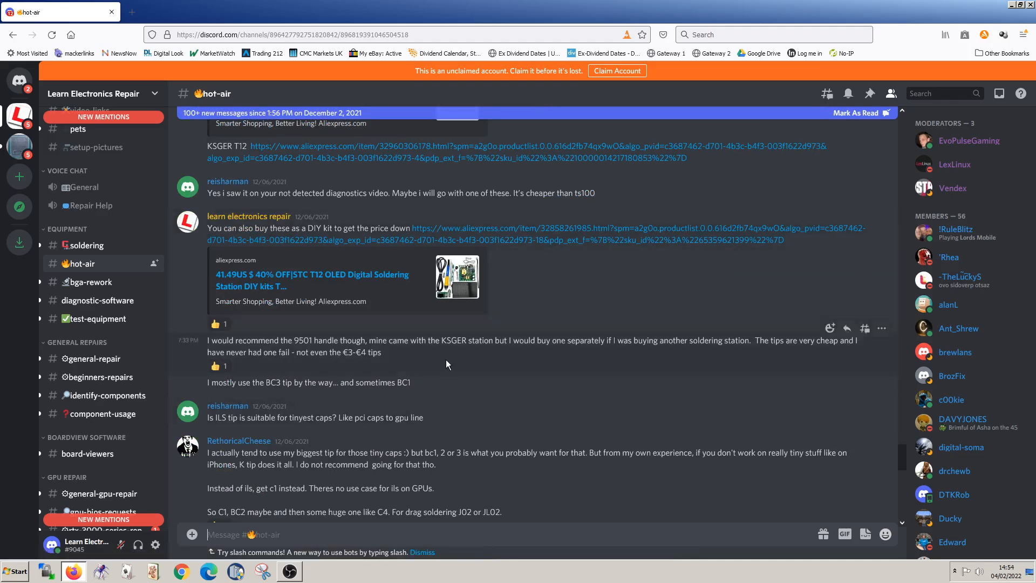
pyautogui.scroll(-3)
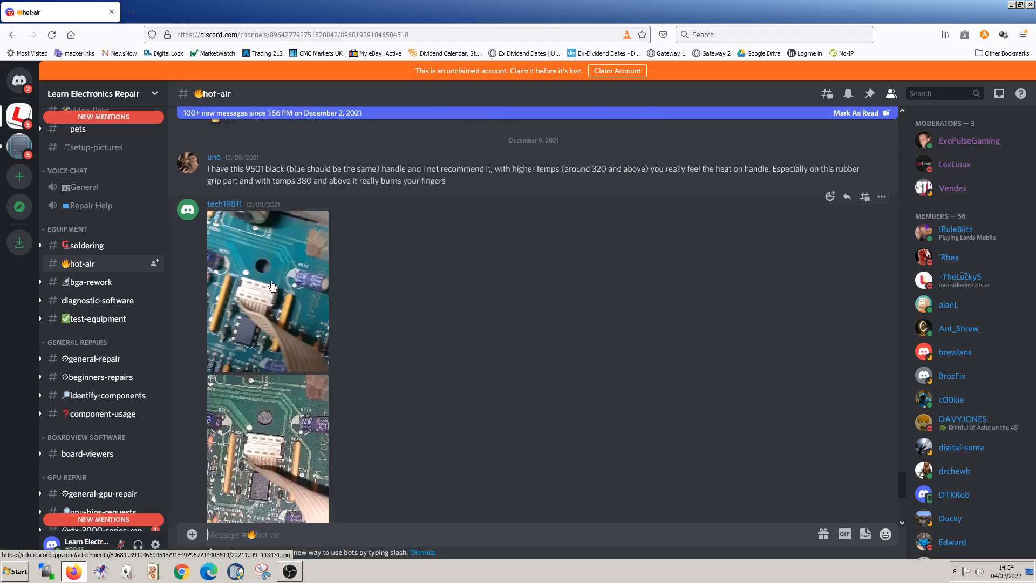
pyautogui.scroll(-3)
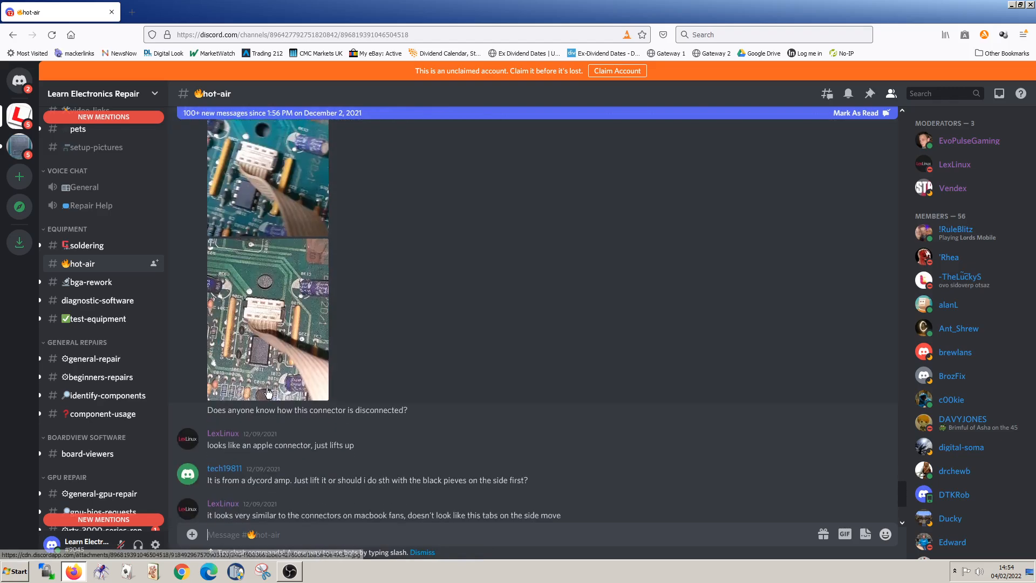
pyautogui.moveTo(376, 375)
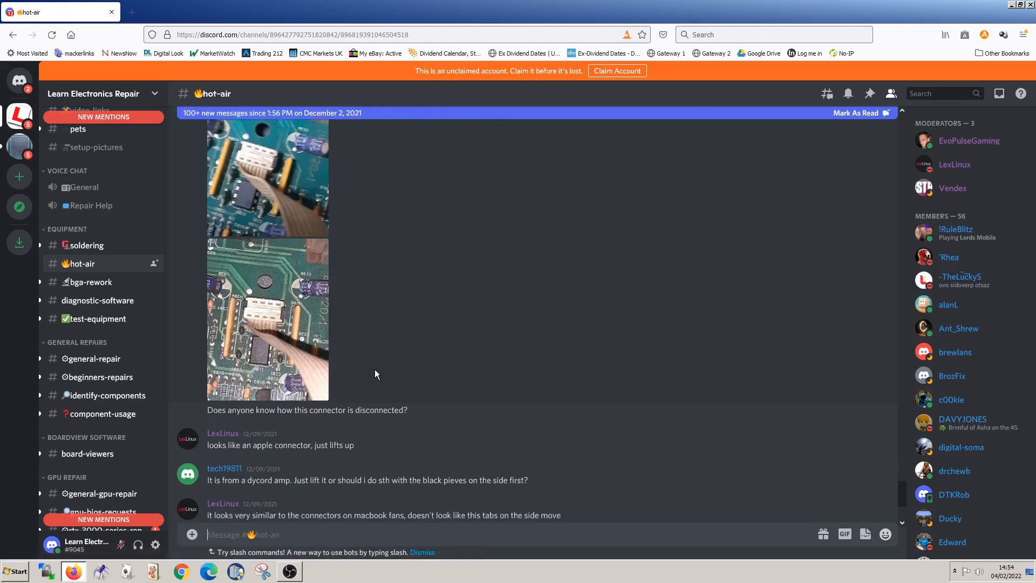
pyautogui.moveTo(399, 389)
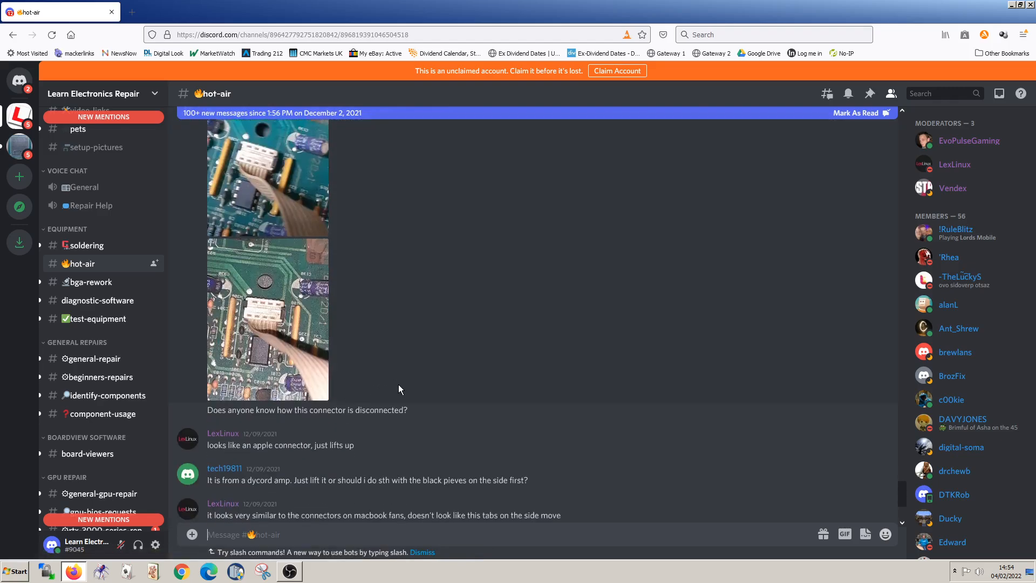
pyautogui.scroll(-3)
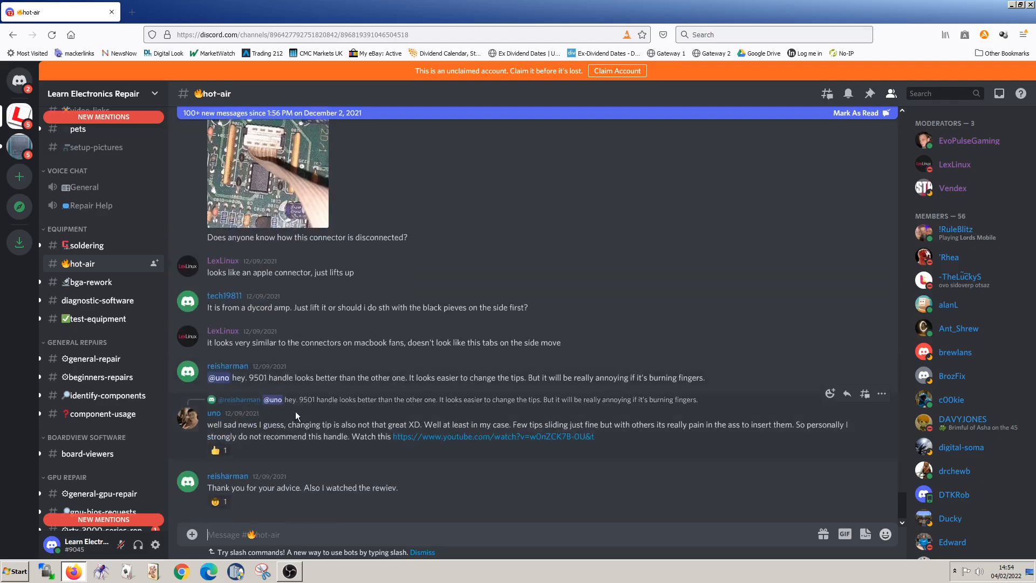
pyautogui.moveTo(107, 421)
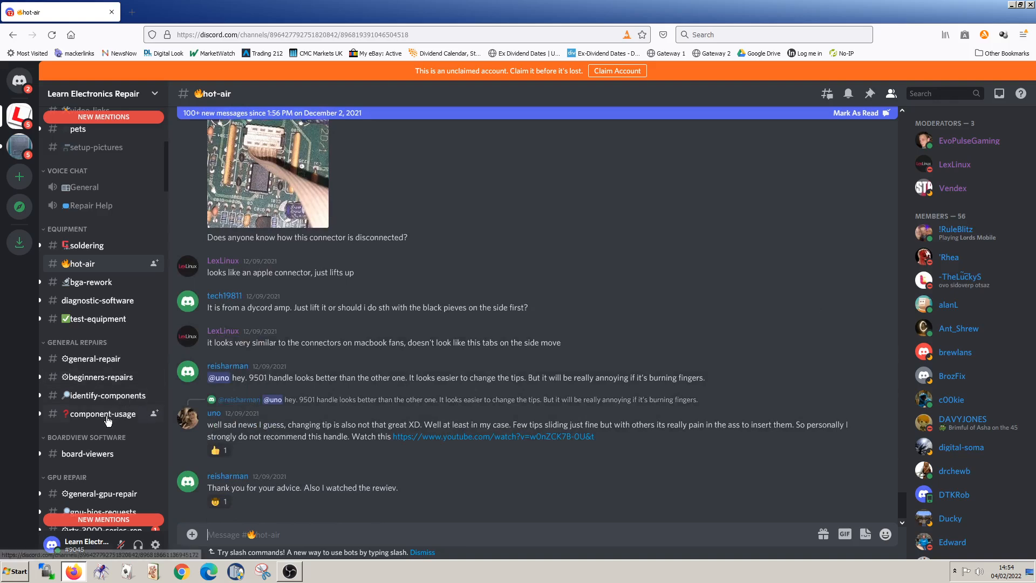
pyautogui.moveTo(122, 395)
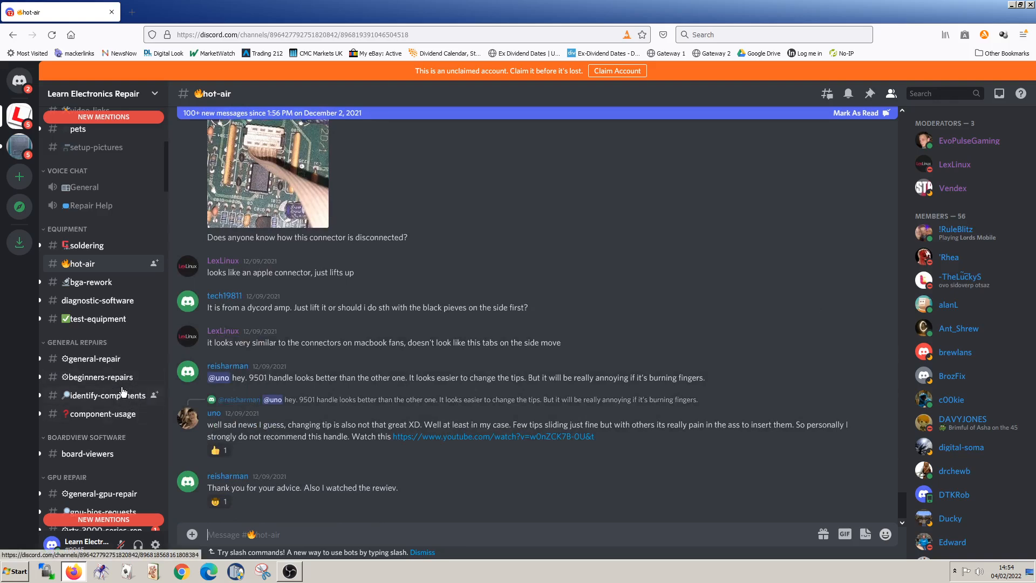
pyautogui.scroll(-3)
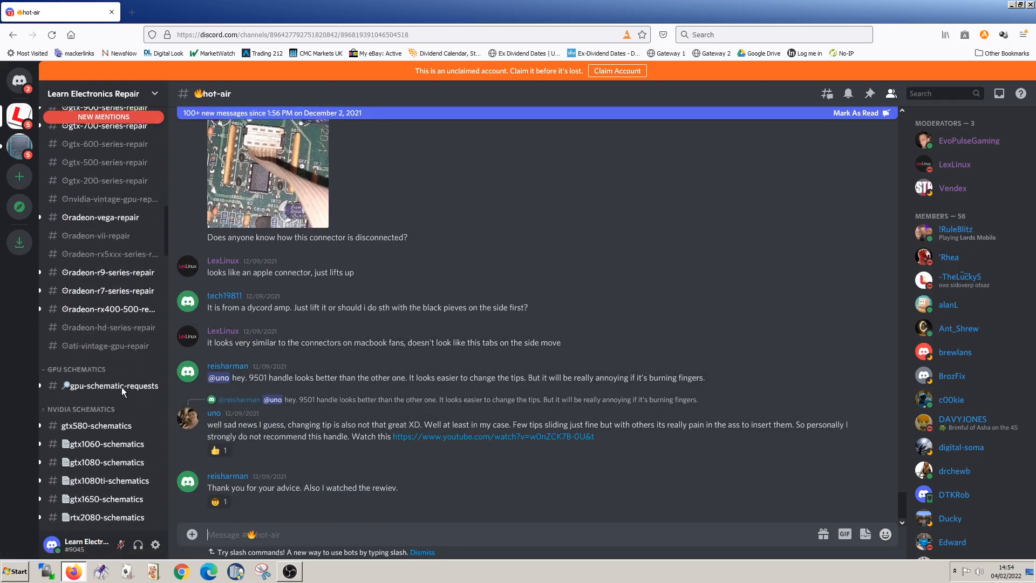
pyautogui.scroll(-3)
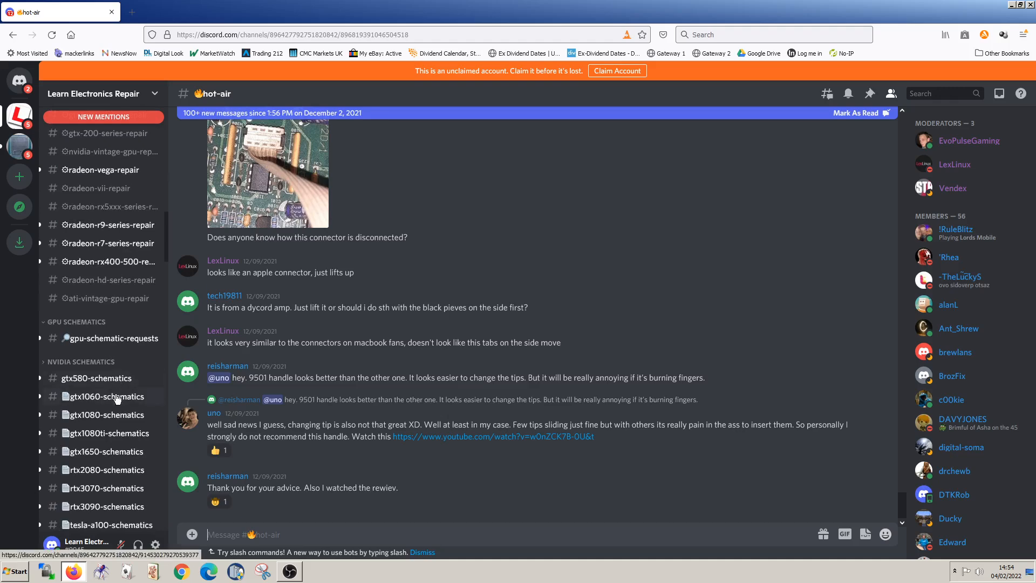
# Step: View the gtx1060-schematics channel's GTX 1060 board files and scroll the sidebar to later repair sections
pyautogui.click(105, 396)
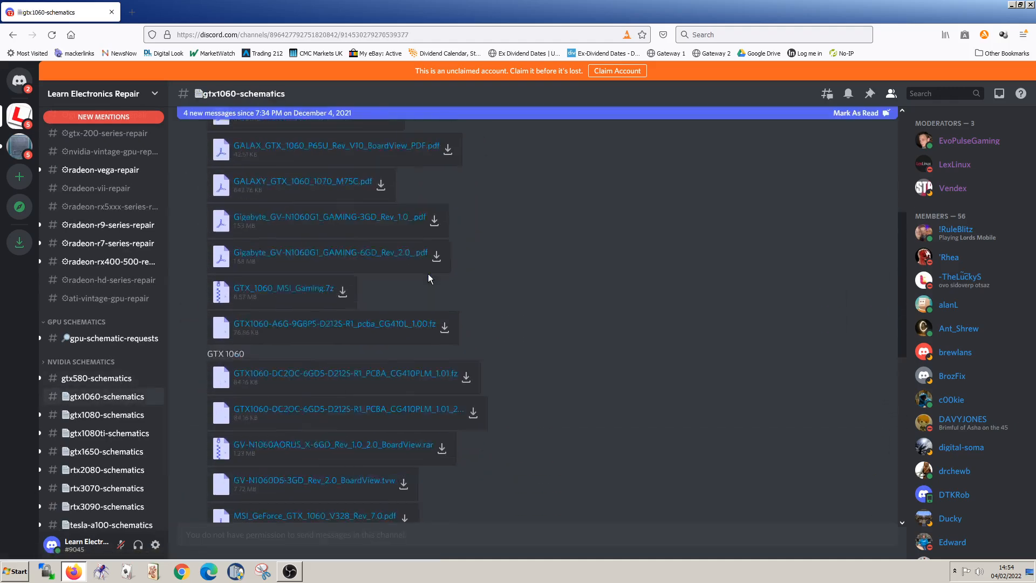
pyautogui.scroll(-3)
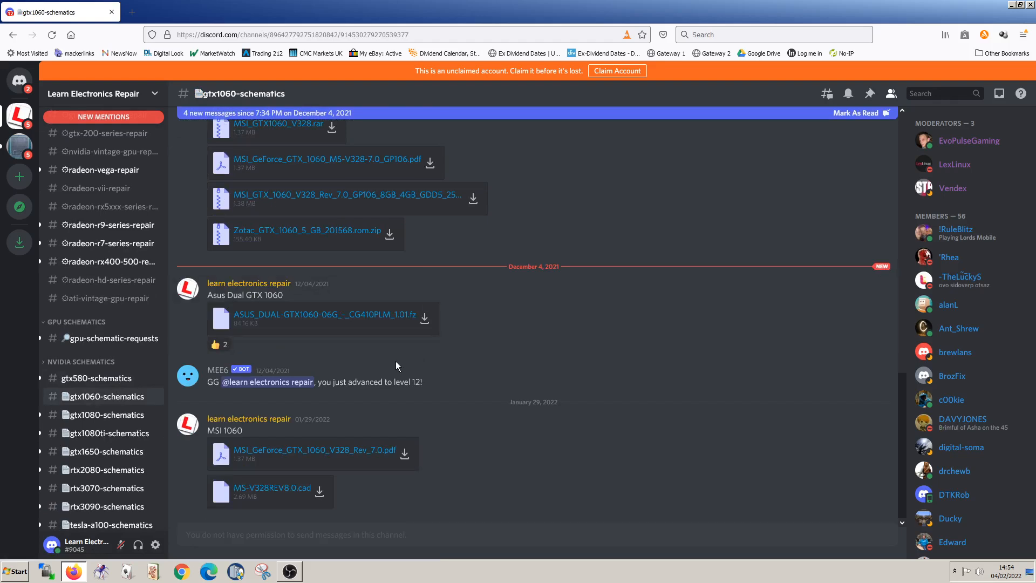
pyautogui.moveTo(575, 276)
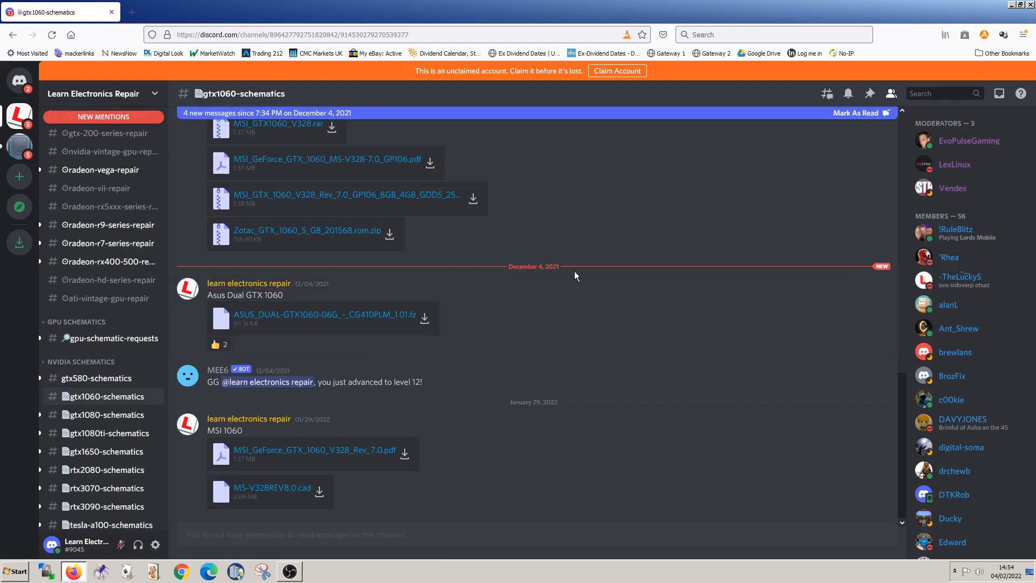
pyautogui.moveTo(376, 334)
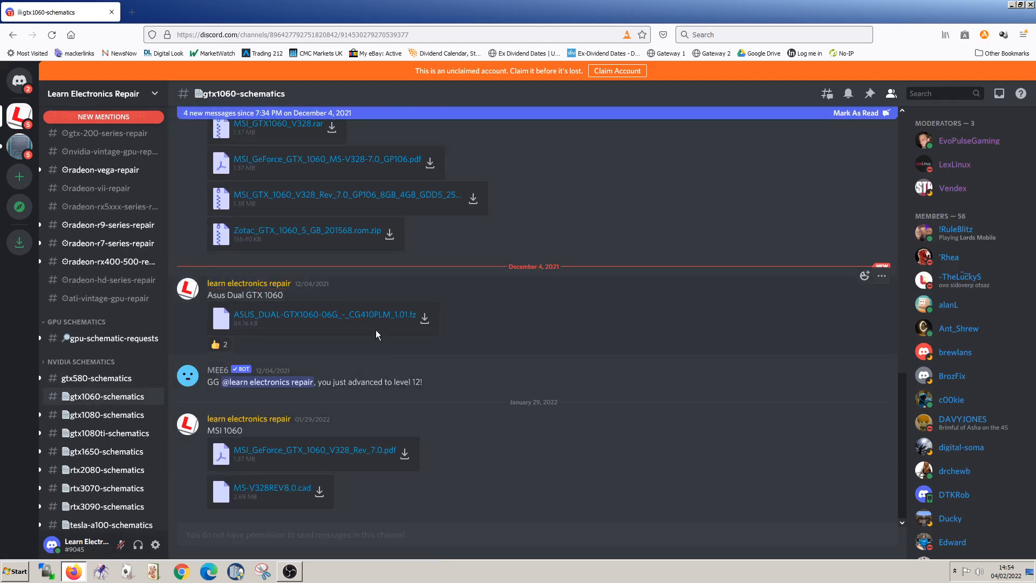
pyautogui.moveTo(555, 256)
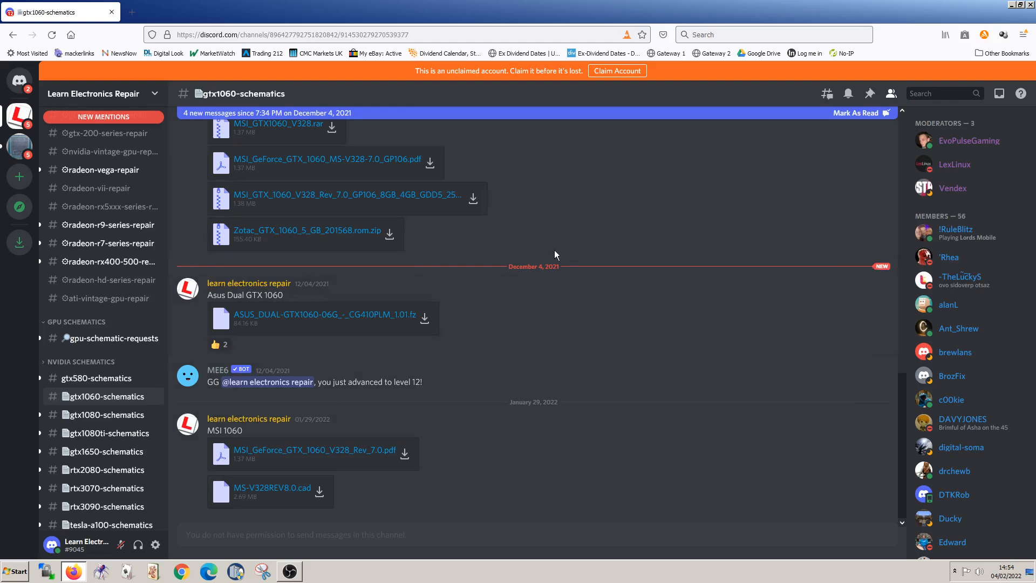
pyautogui.moveTo(545, 282)
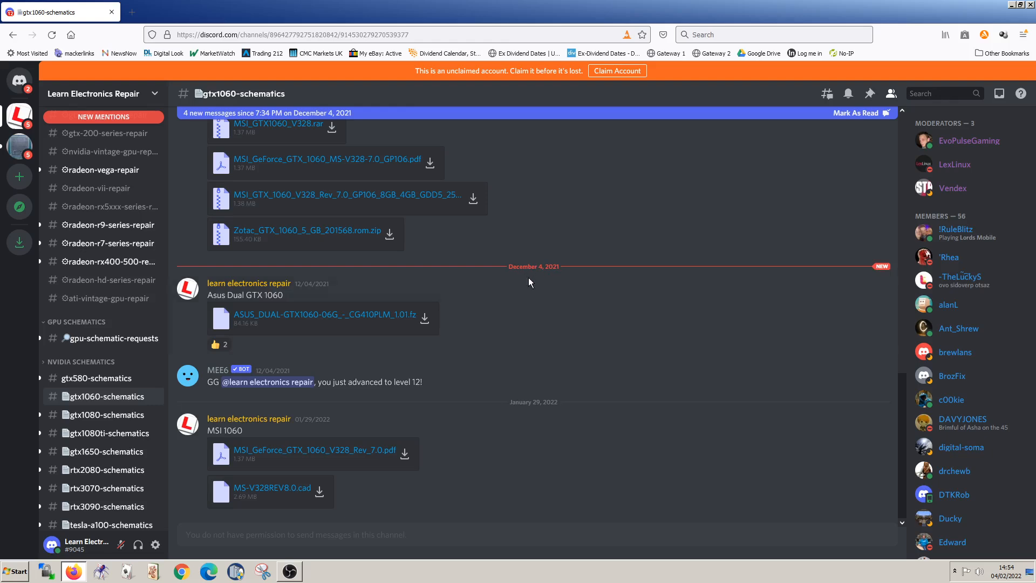
pyautogui.moveTo(102, 243)
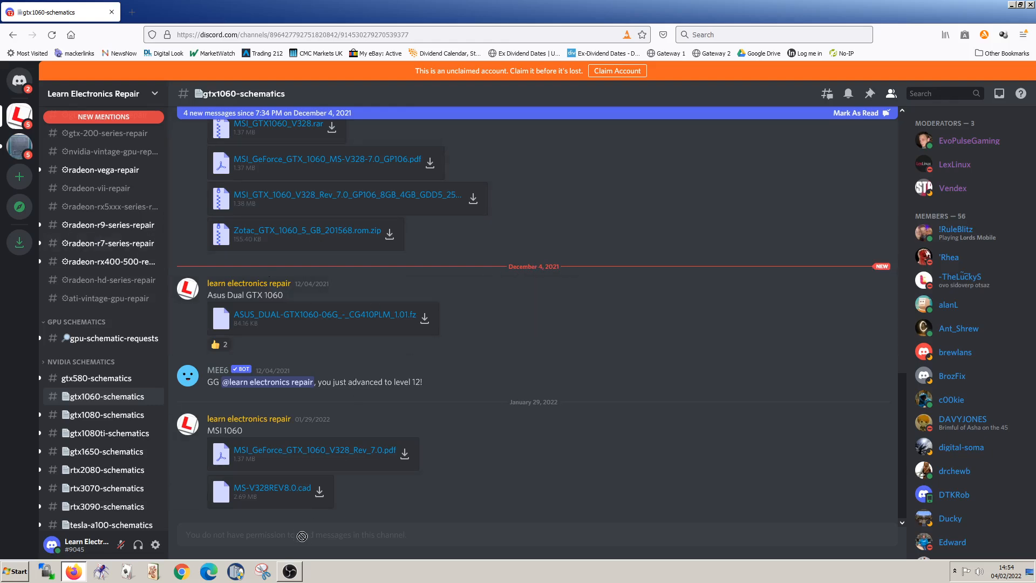
pyautogui.scroll(-3)
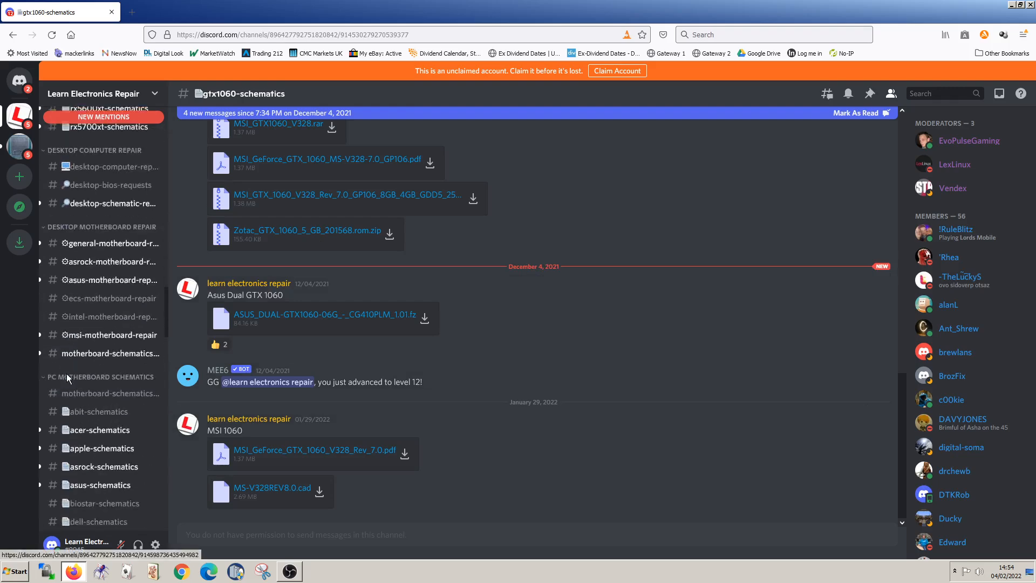
pyautogui.scroll(-3)
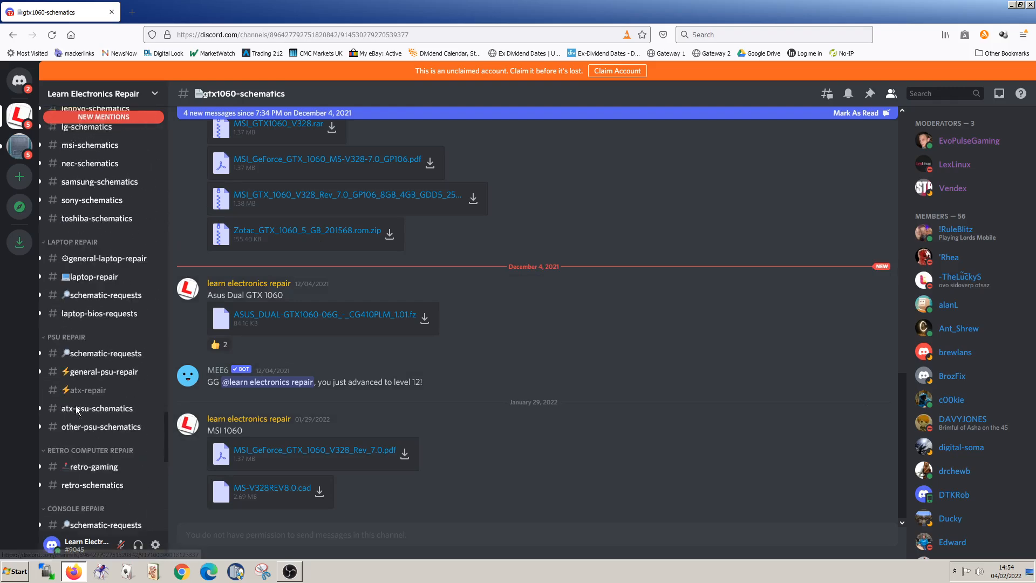
pyautogui.scroll(-3)
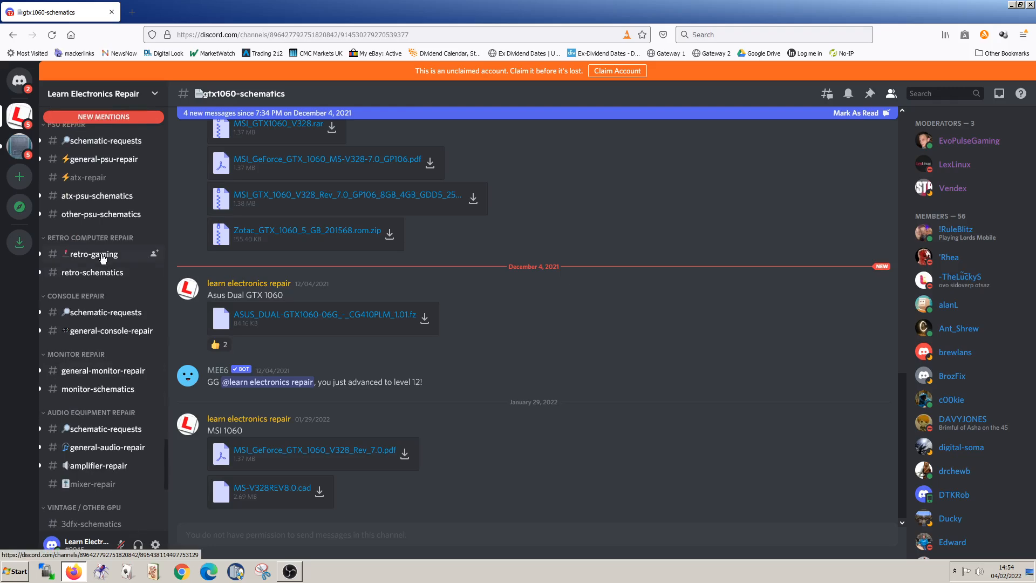
# Step: Pass through retro-gaming and schematic-requests to general-audio-repair, scrolled to the B&W Zeppelin speaker fault post
pyautogui.click(92, 253)
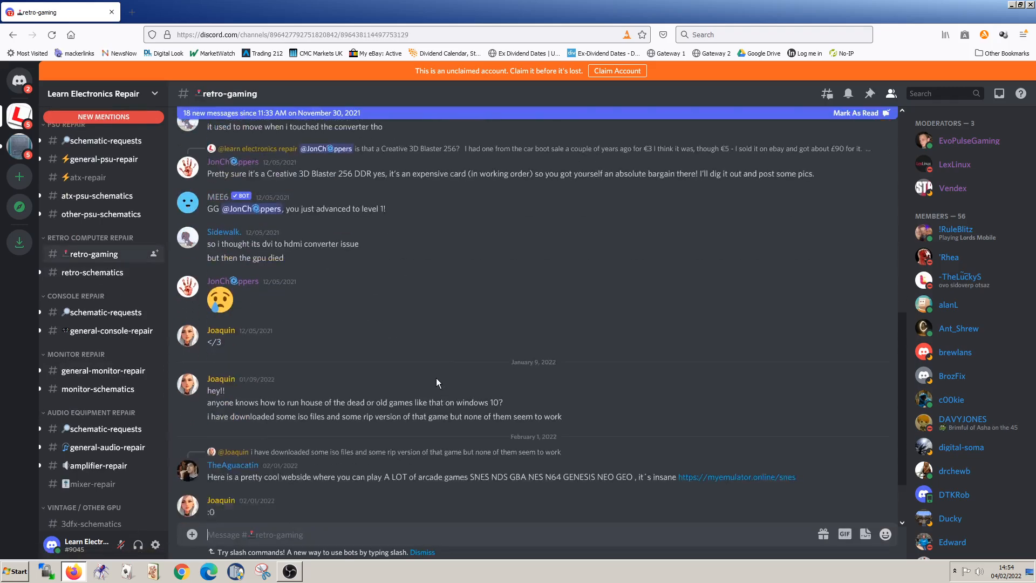
pyautogui.scroll(3)
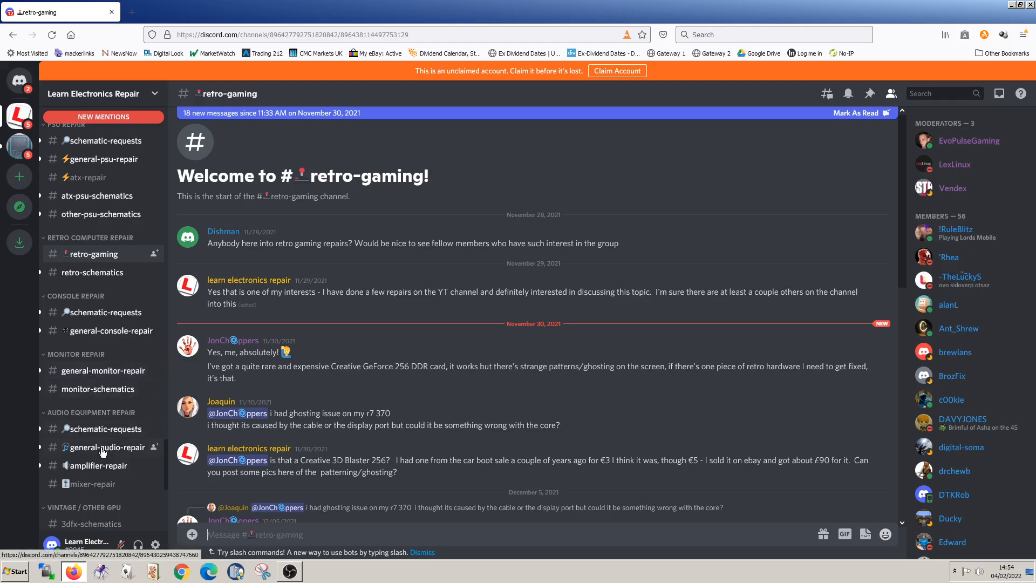
pyautogui.click(103, 428)
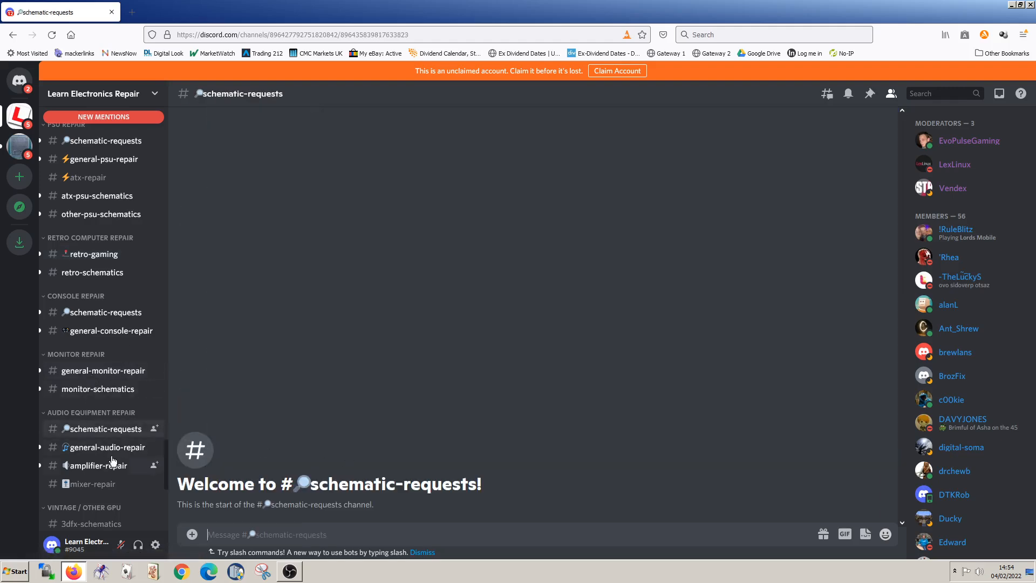
pyautogui.click(104, 447)
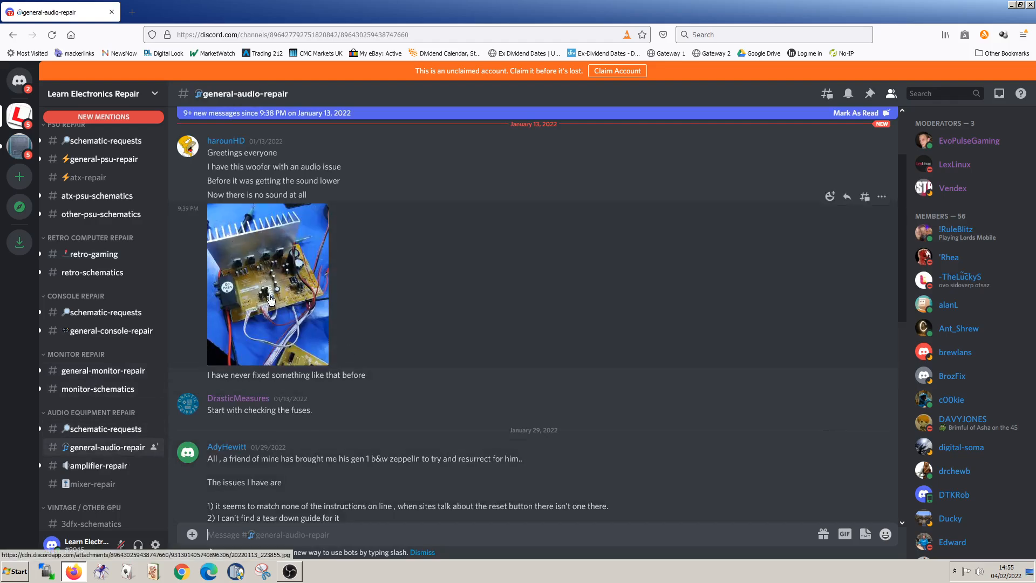
pyautogui.scroll(-3)
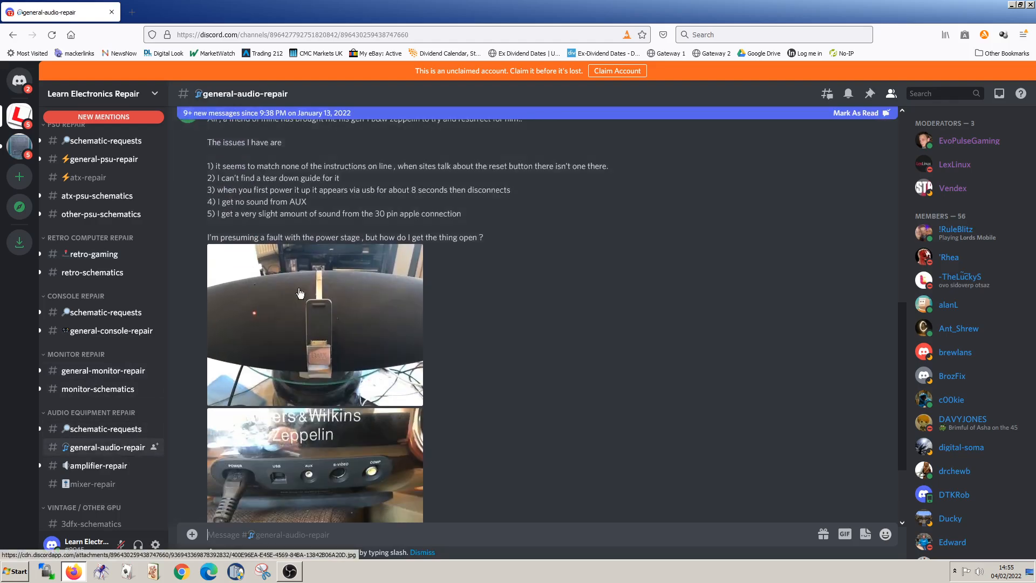
pyautogui.moveTo(964, 184)
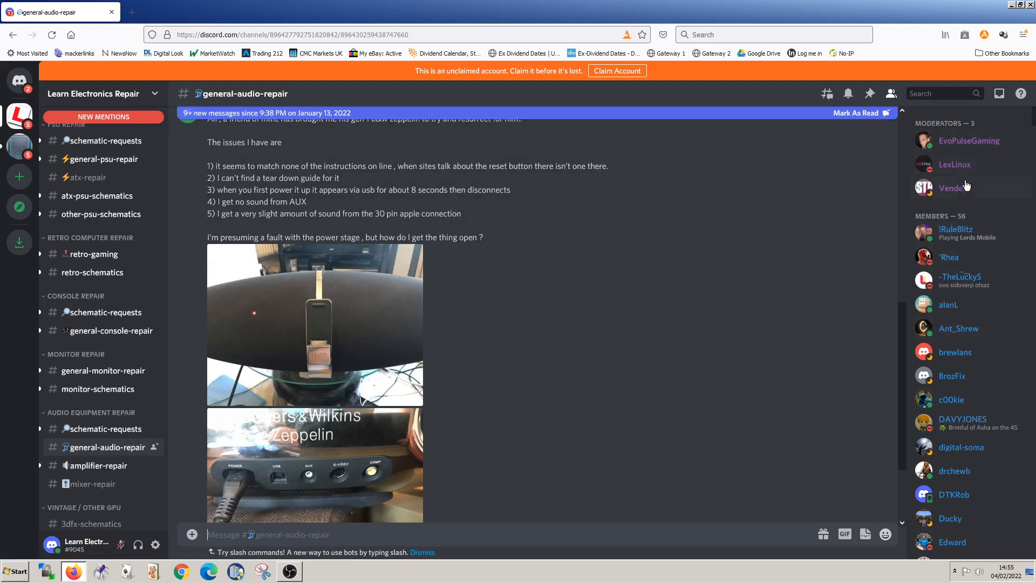
pyautogui.moveTo(930, 146)
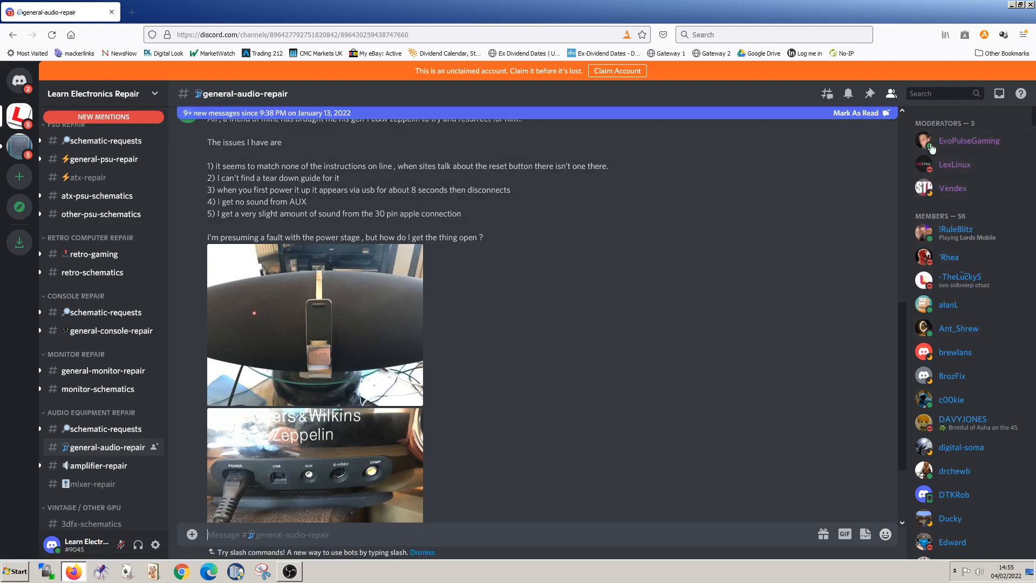
pyautogui.moveTo(955, 248)
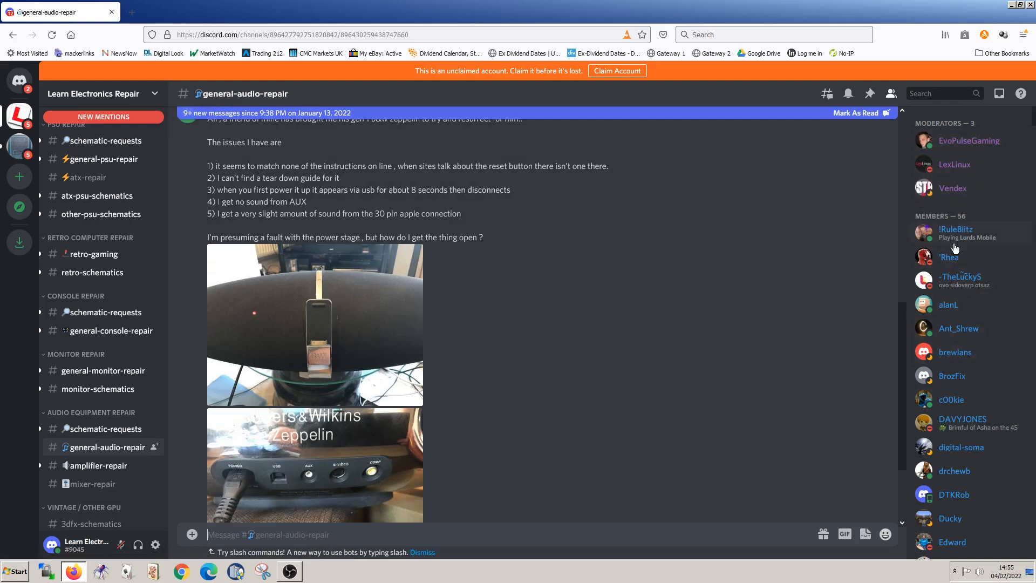
pyautogui.scroll(-3)
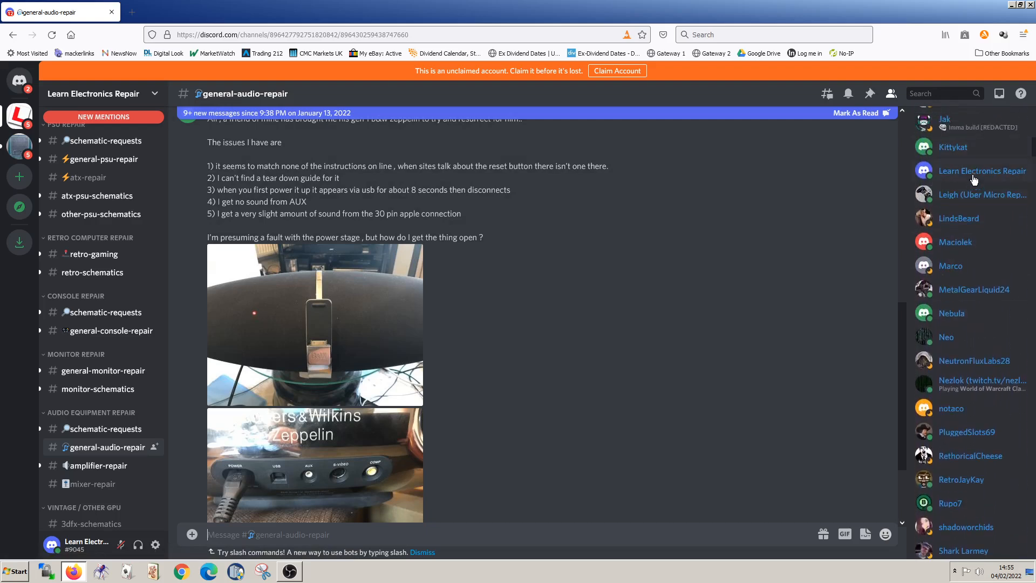
pyautogui.scroll(-3)
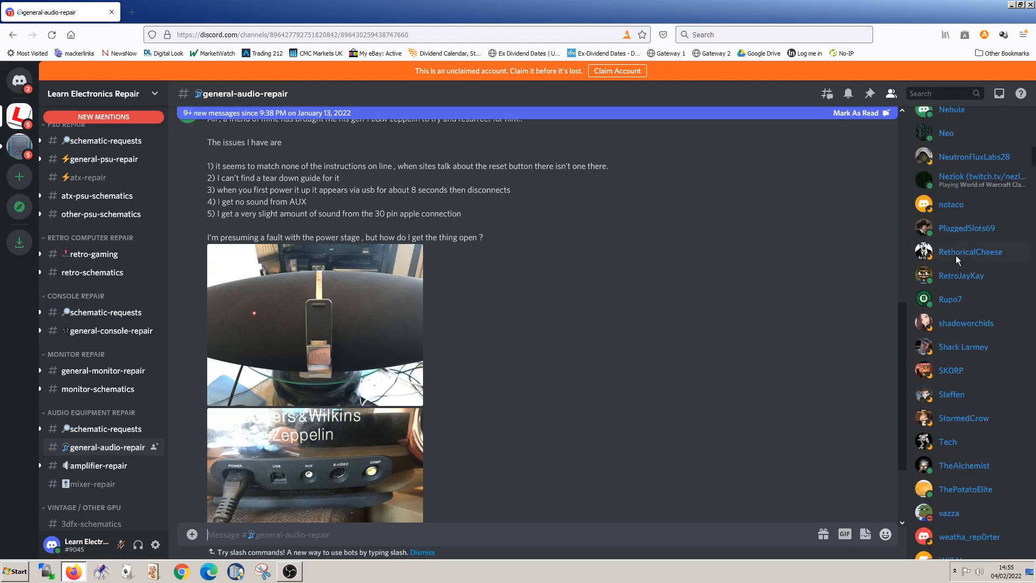
pyautogui.scroll(-3)
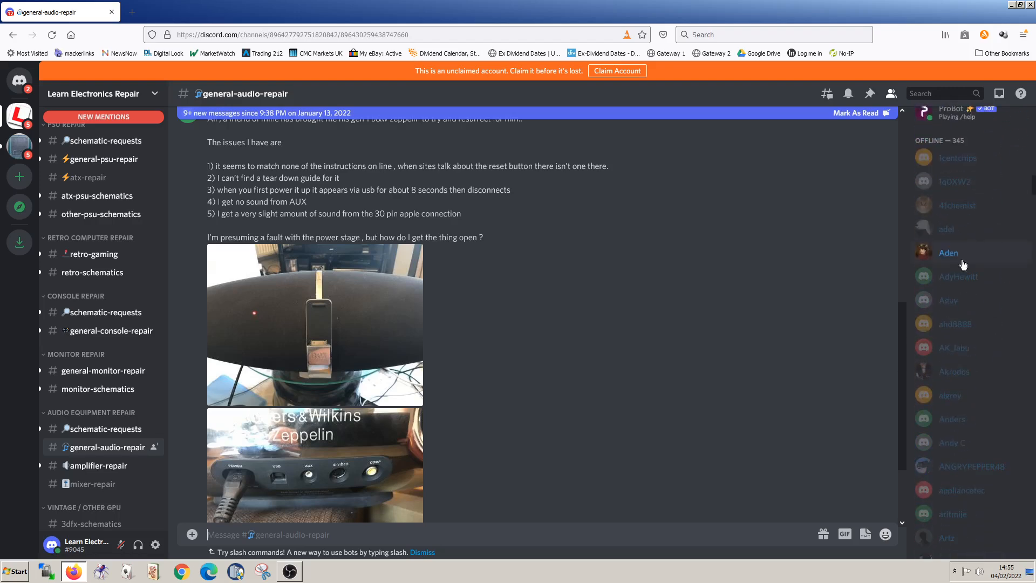
pyautogui.moveTo(961, 173)
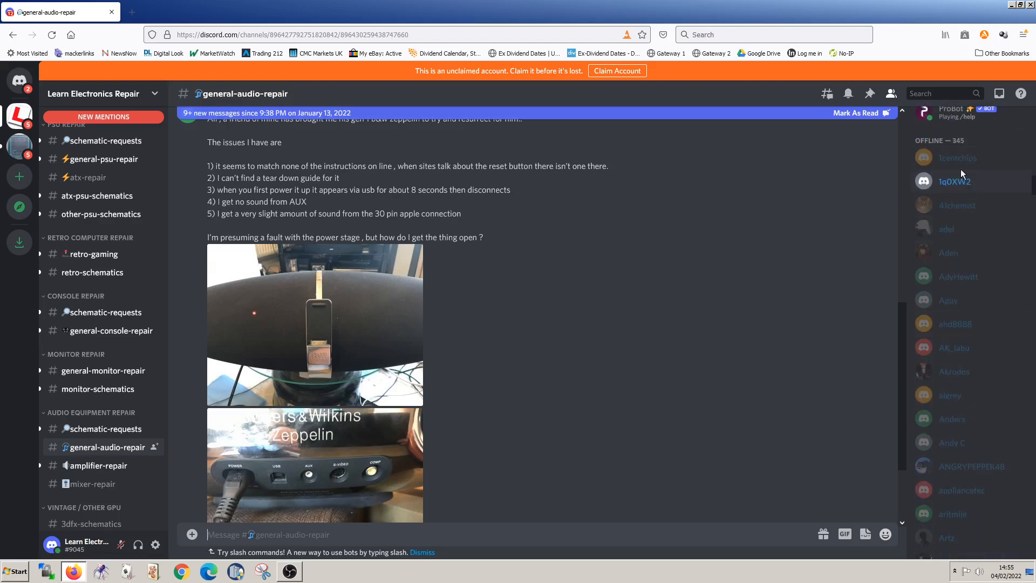
pyautogui.moveTo(947, 252)
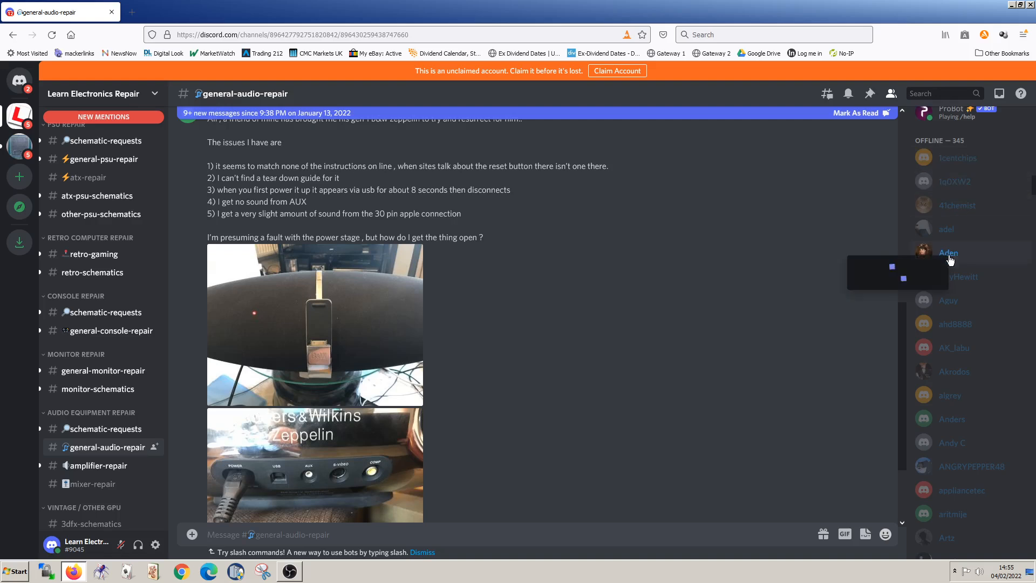
pyautogui.rightClick(948, 252)
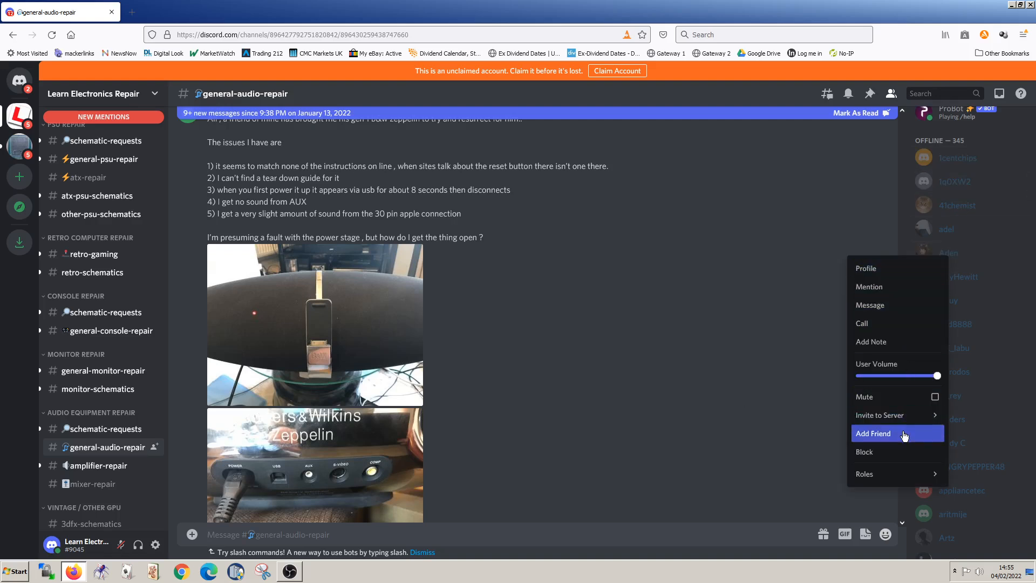
pyautogui.moveTo(880, 304)
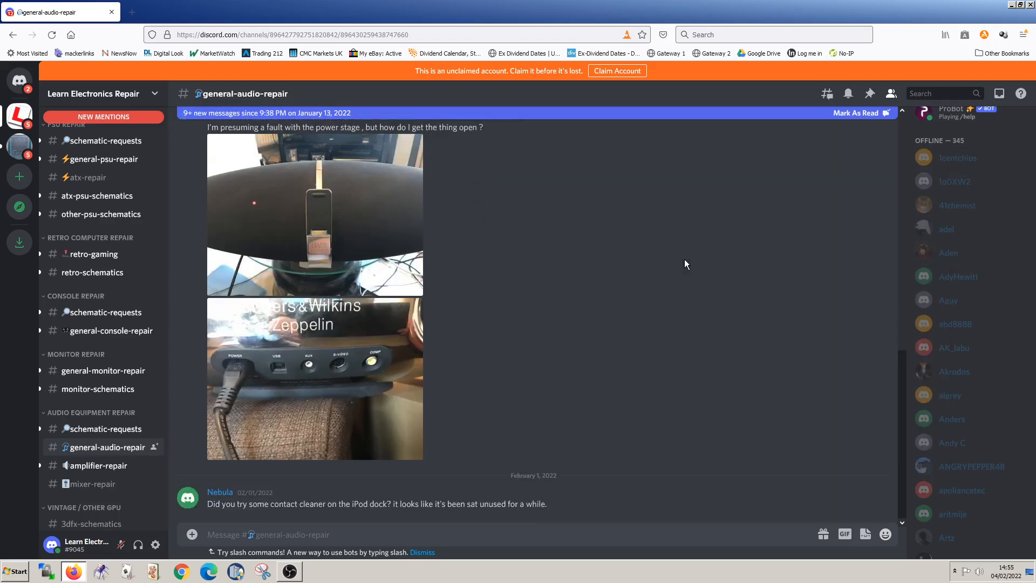
pyautogui.moveTo(62, 354)
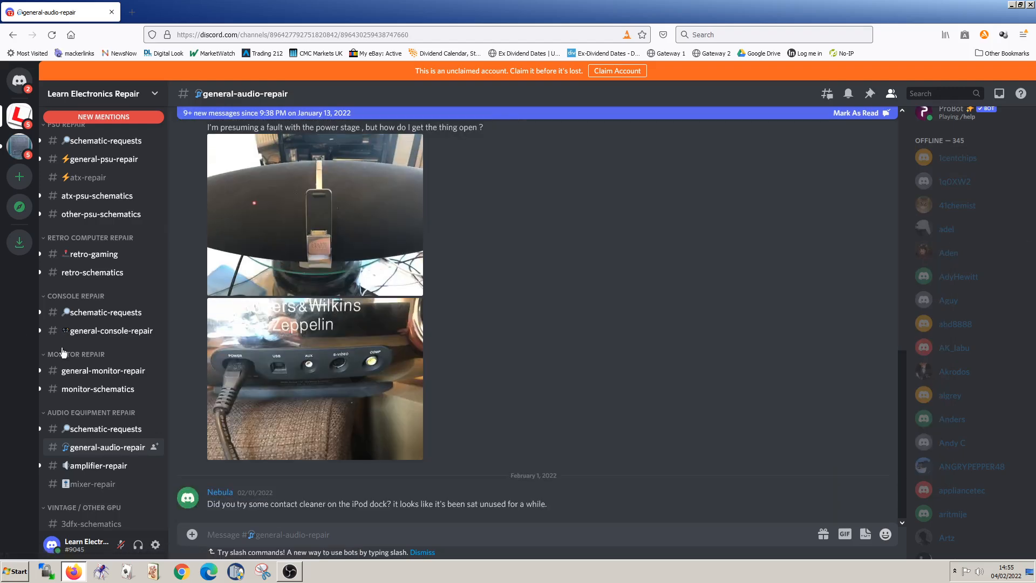
# Step: Switch to #repair-guides under Repair Guides and Ebooks and browse its BIOS and LG plasma manual files
pyautogui.scroll(-3)
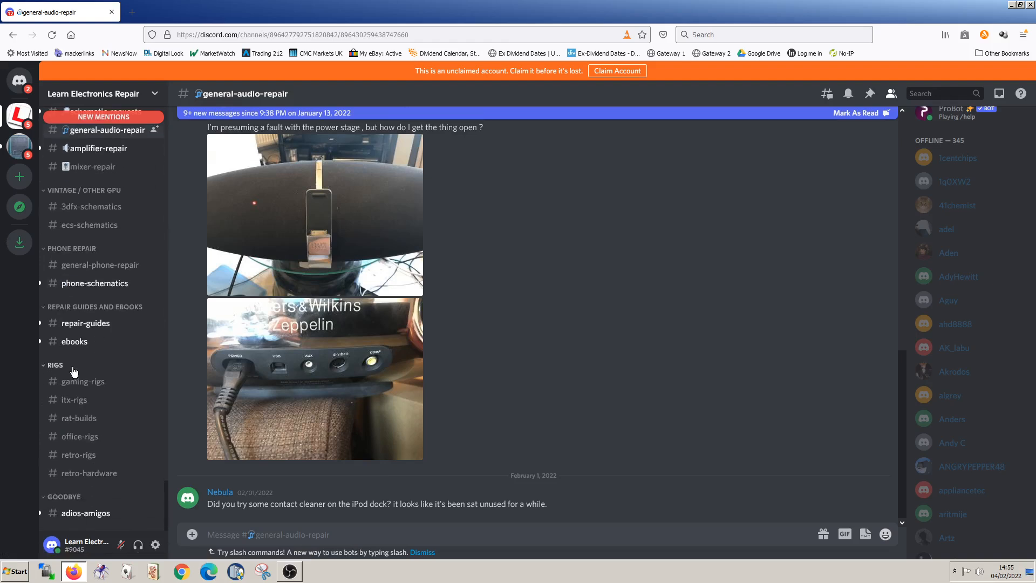
pyautogui.moveTo(84, 324)
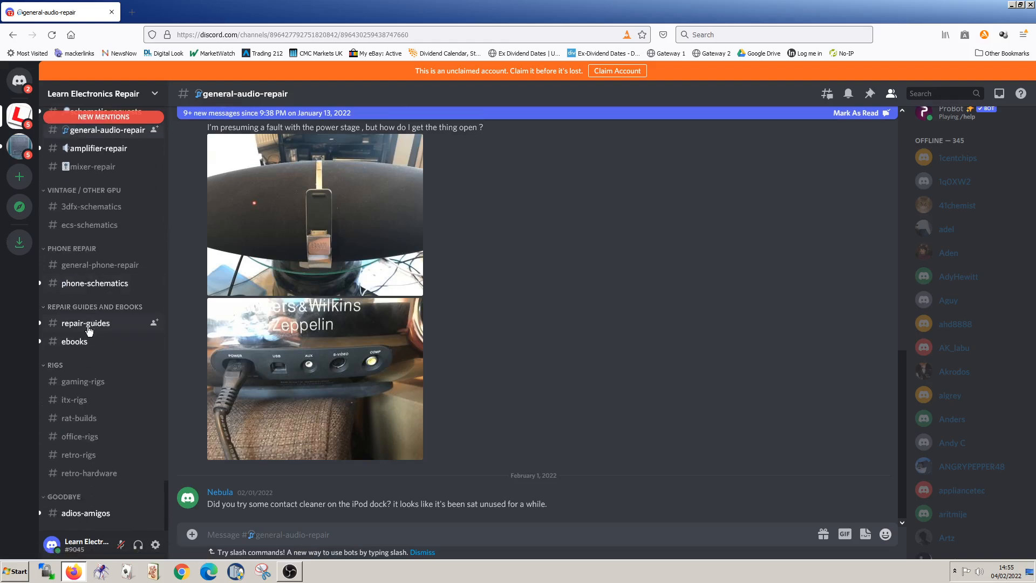
pyautogui.click(85, 323)
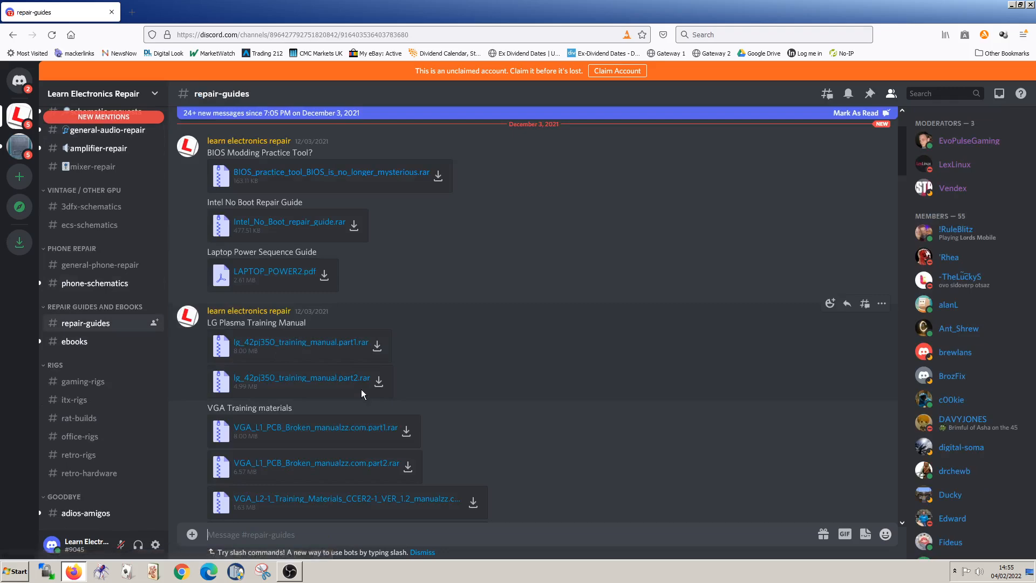
pyautogui.scroll(-3)
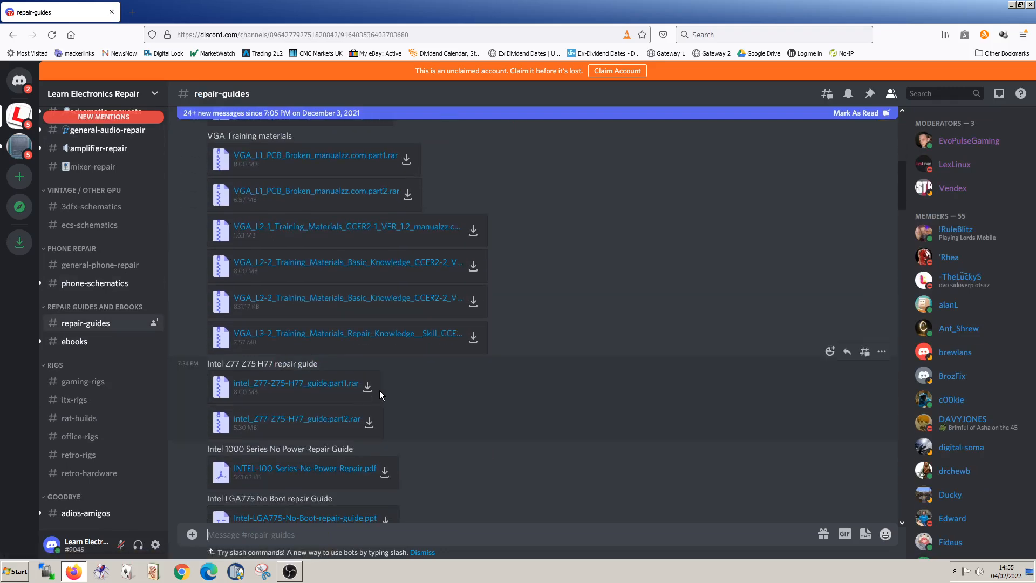
pyautogui.scroll(-3)
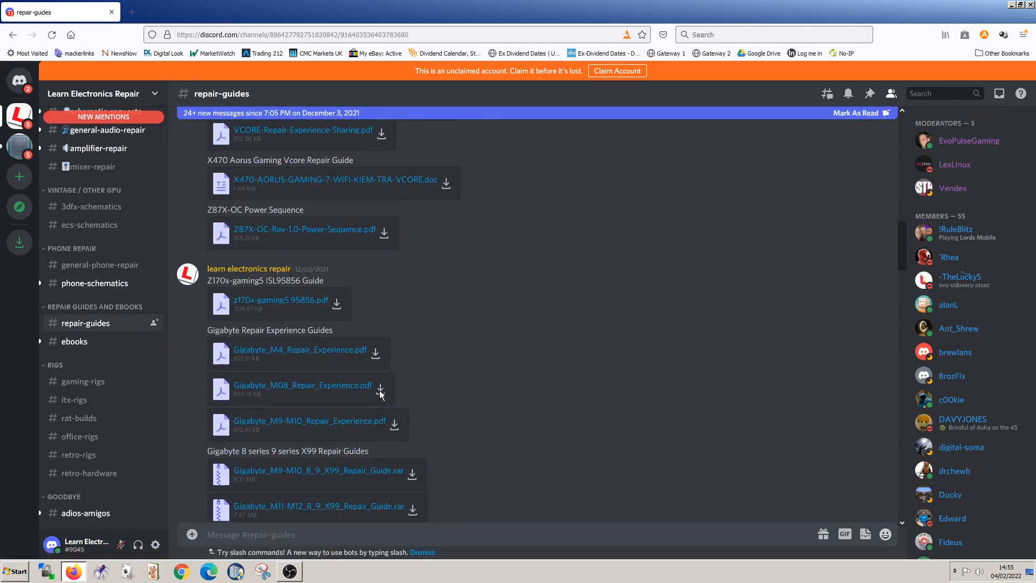
pyautogui.scroll(3)
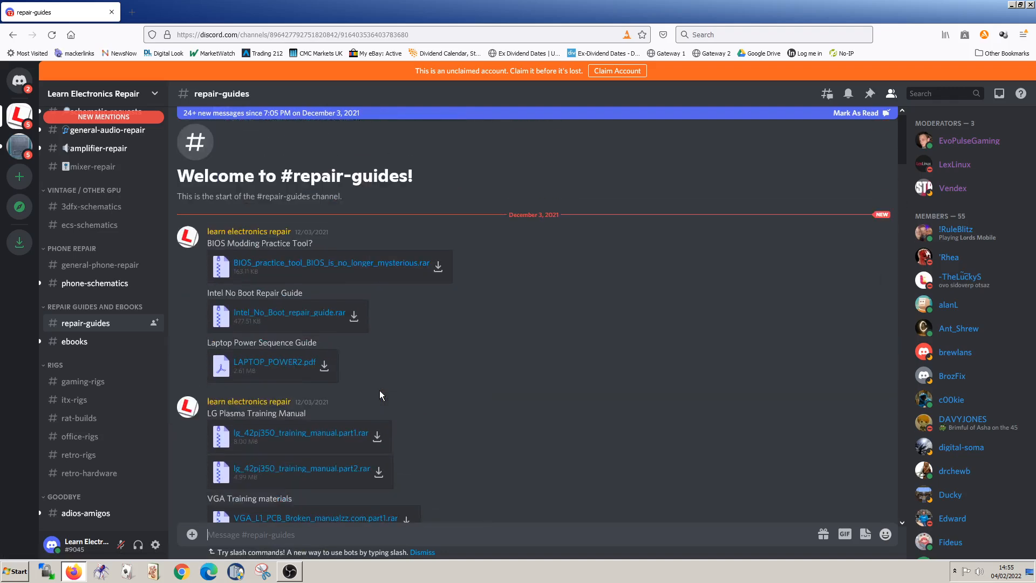
pyautogui.moveTo(90, 206)
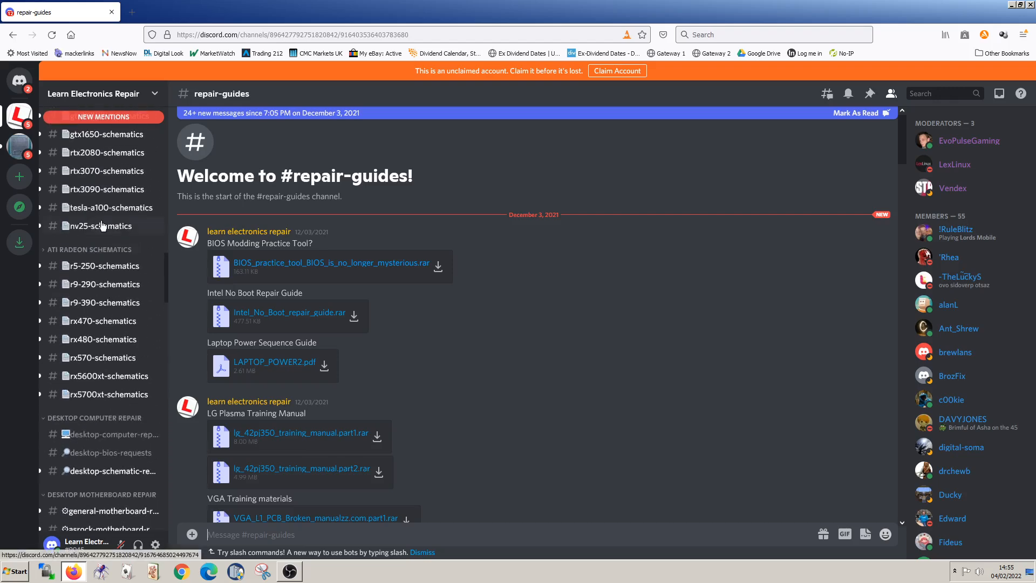
pyautogui.scroll(3)
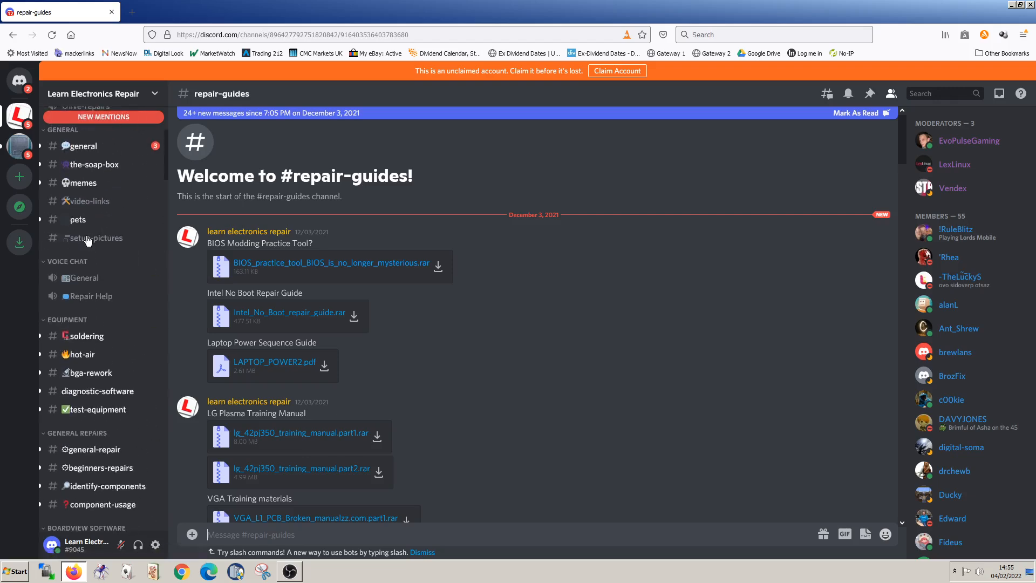
pyautogui.scroll(3)
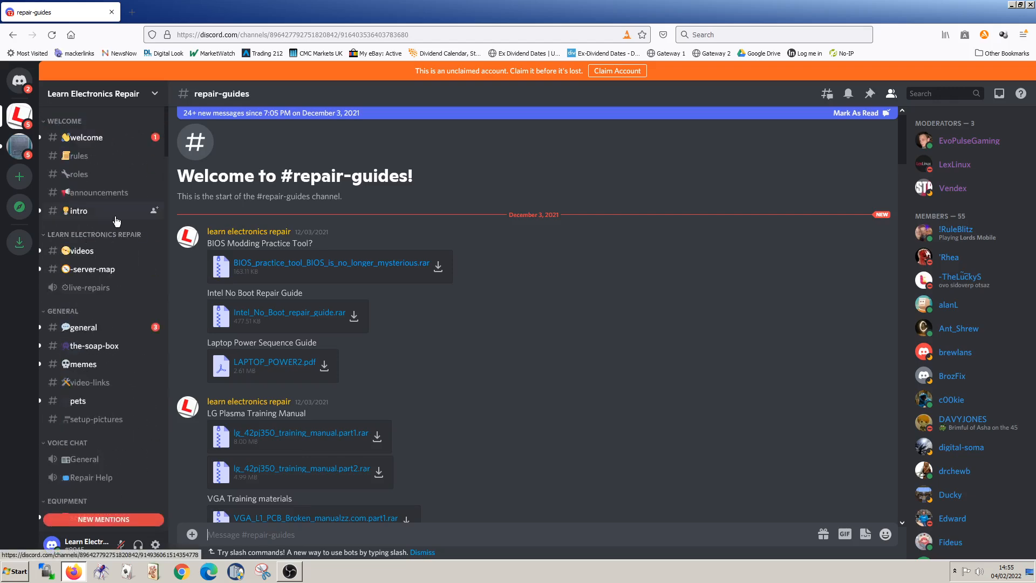
pyautogui.moveTo(352, 340)
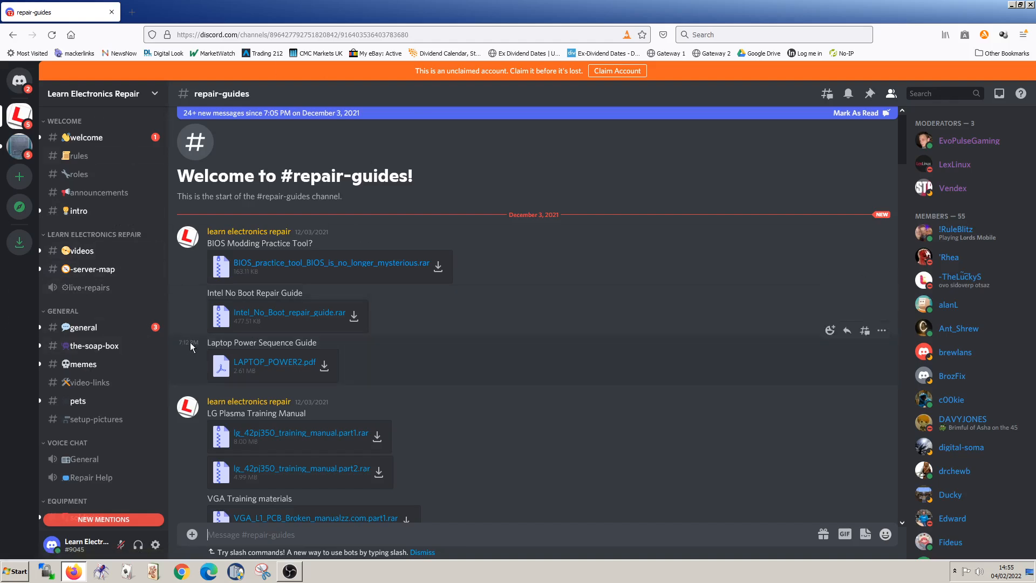
pyautogui.moveTo(395, 426)
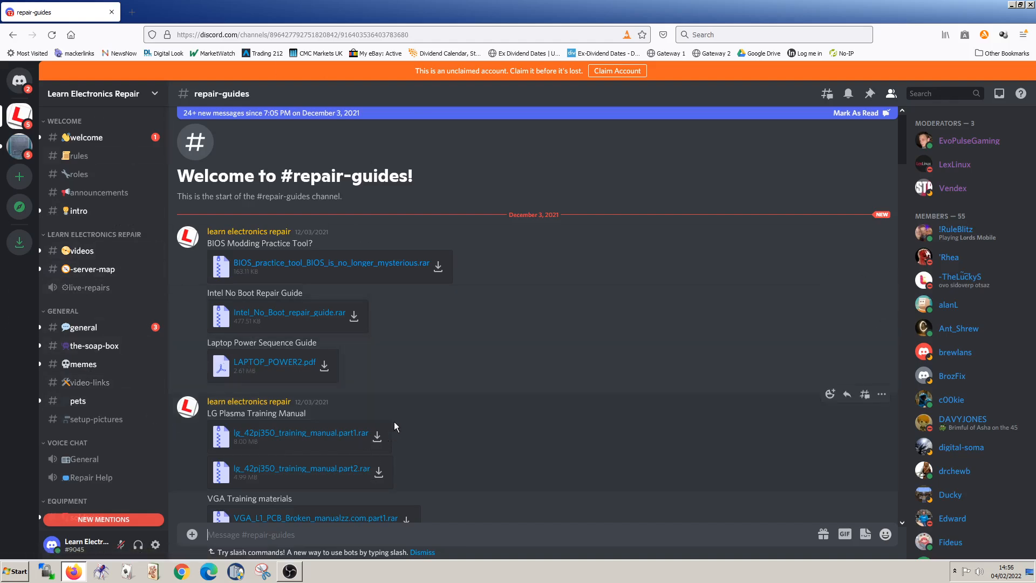
pyautogui.moveTo(456, 425)
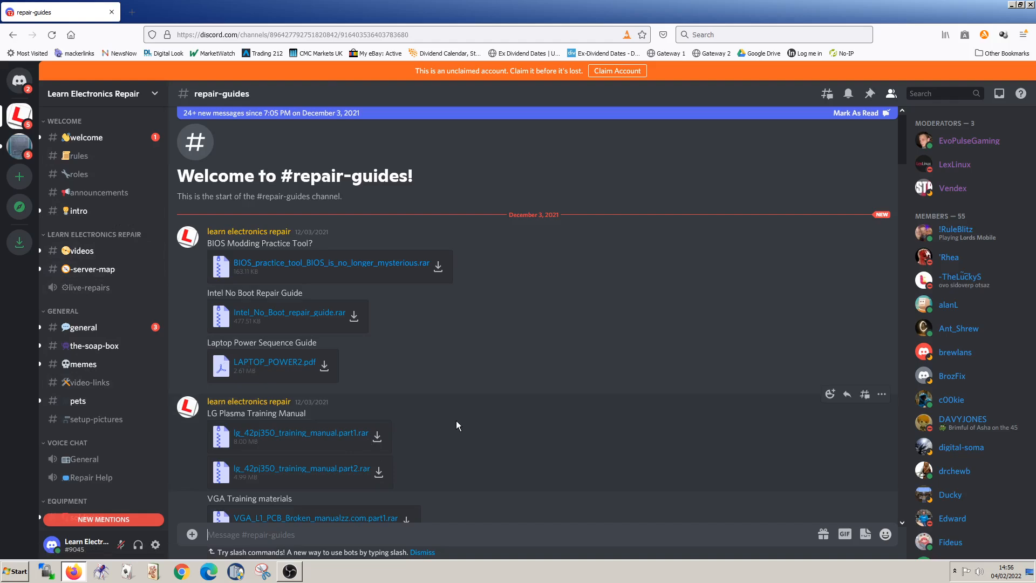
pyautogui.moveTo(456, 412)
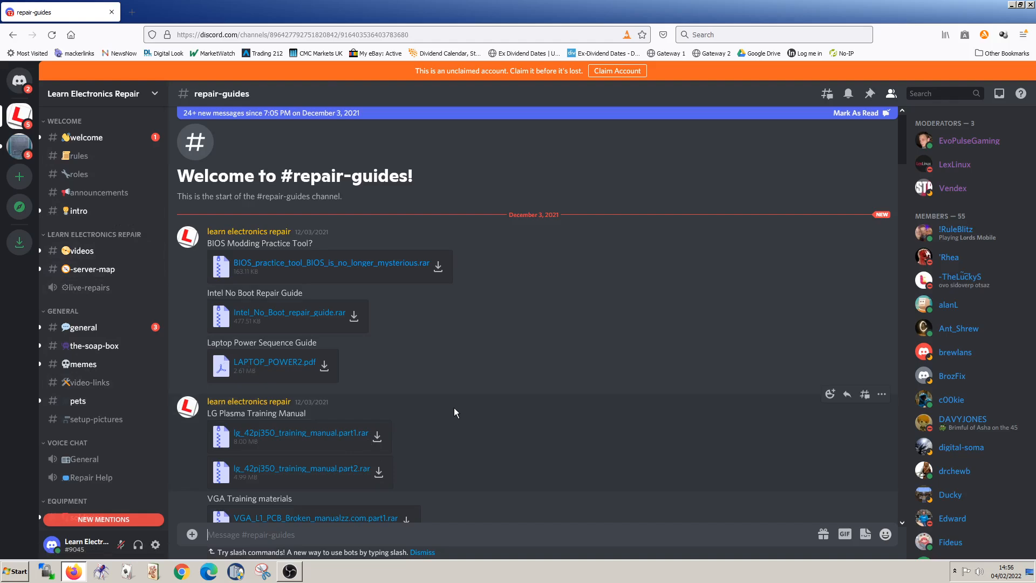
pyautogui.moveTo(335, 443)
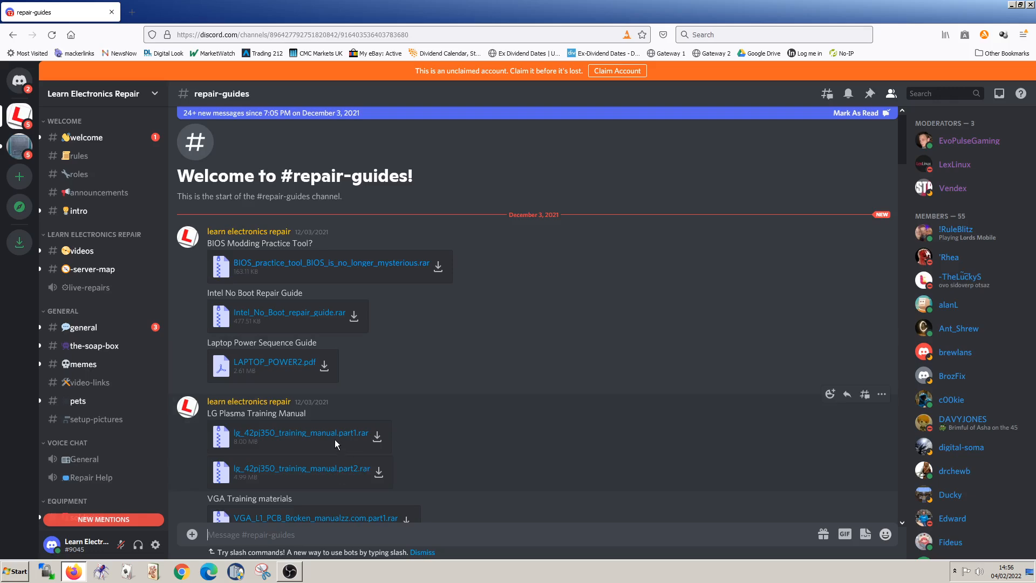
pyautogui.scroll(-3)
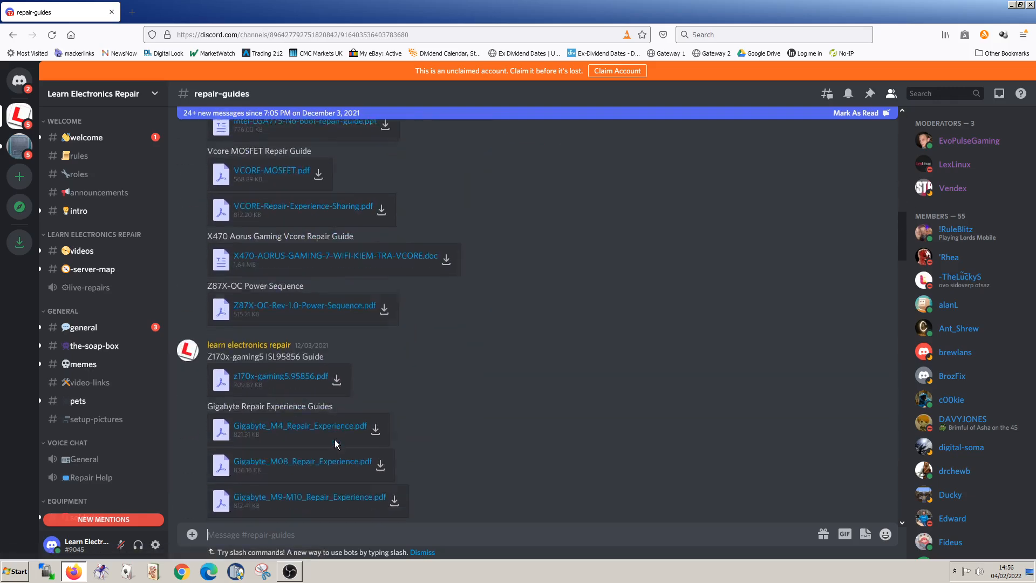
pyautogui.scroll(-3)
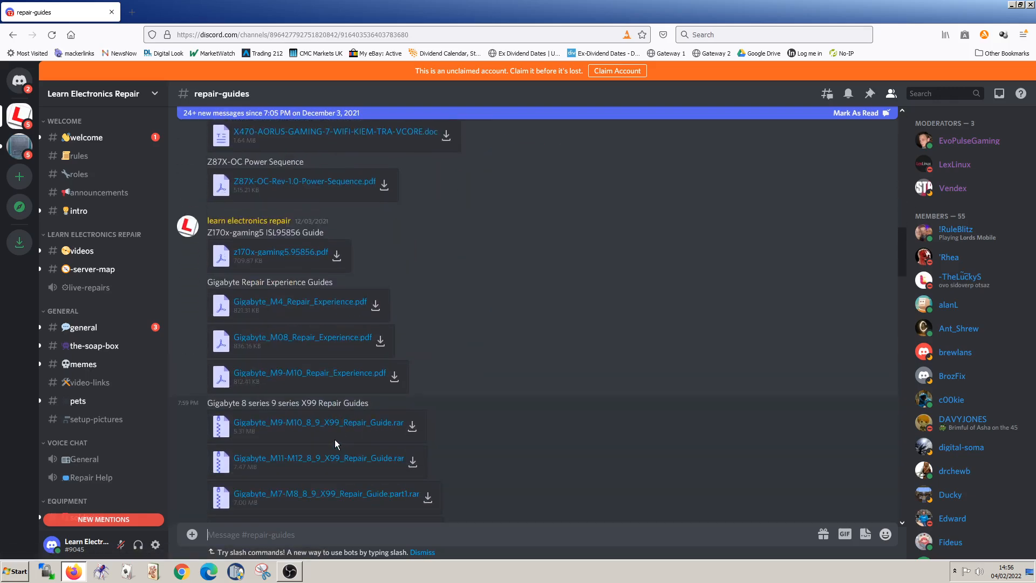
pyautogui.moveTo(335, 443)
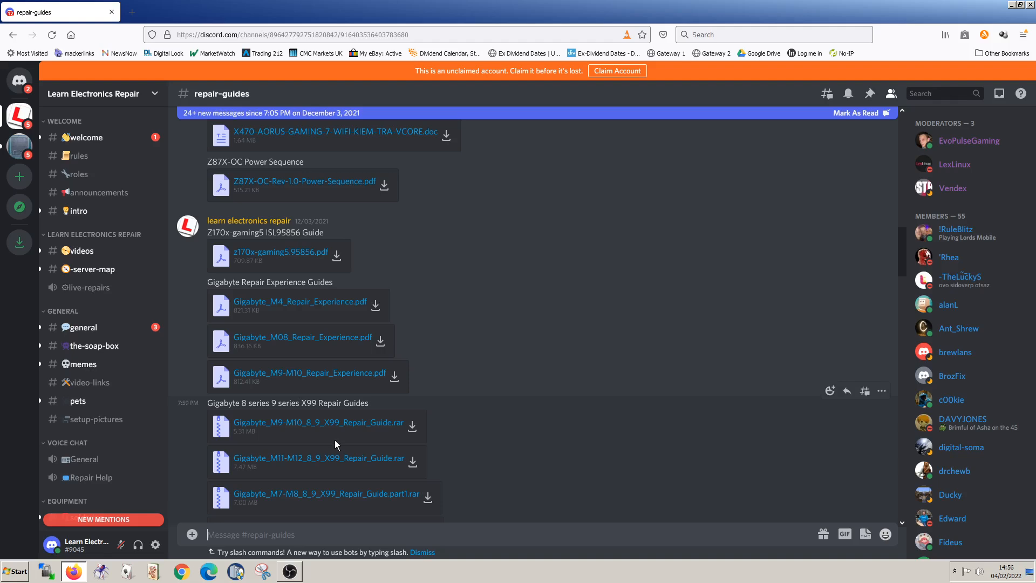
pyautogui.moveTo(1020, 68)
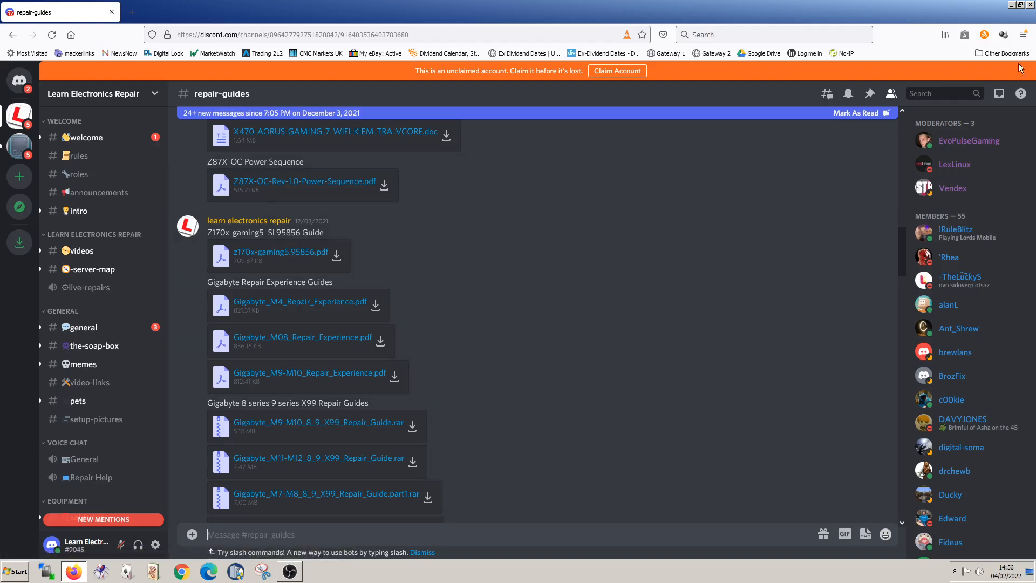